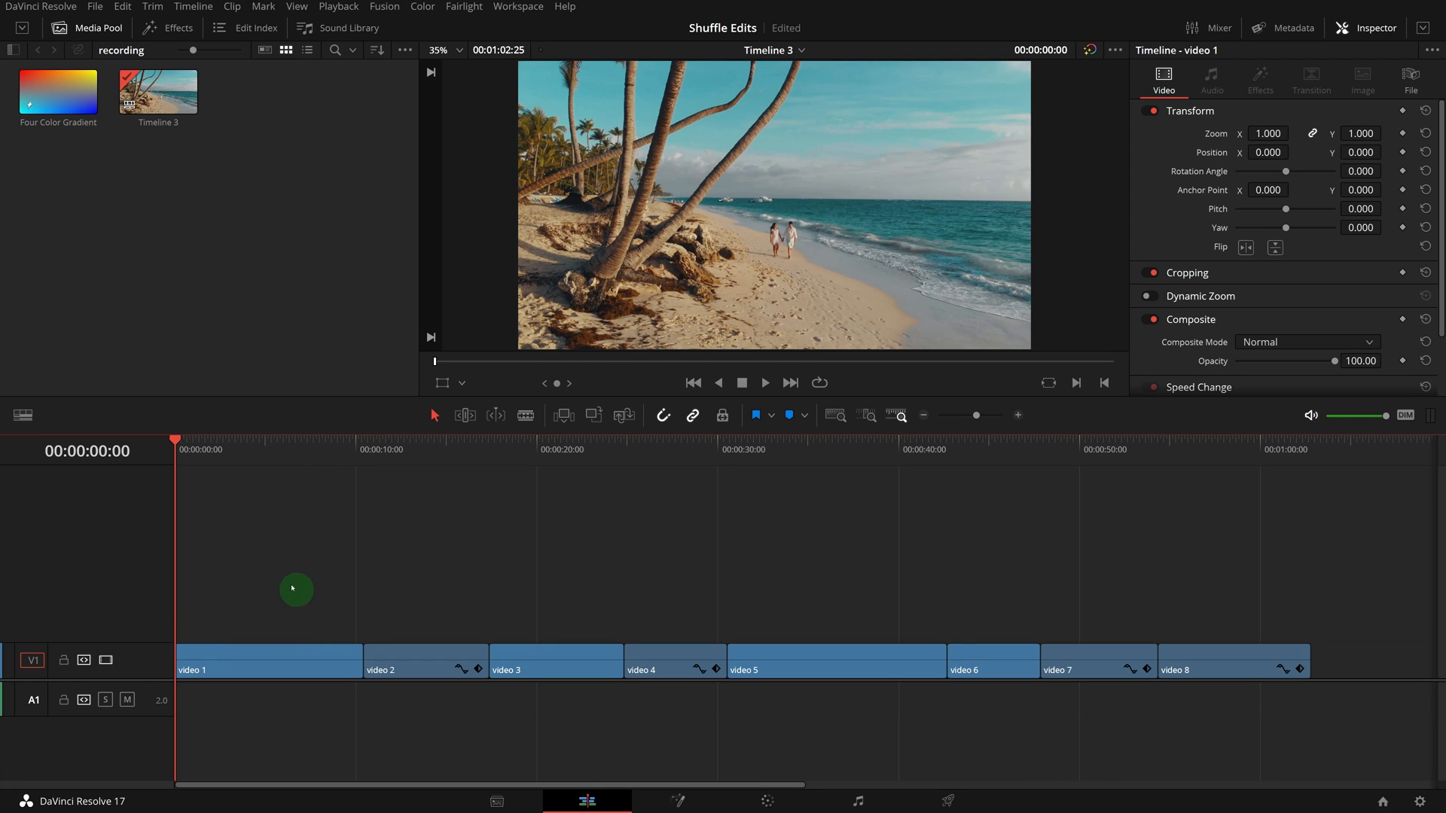
mouse_move(306, 557)
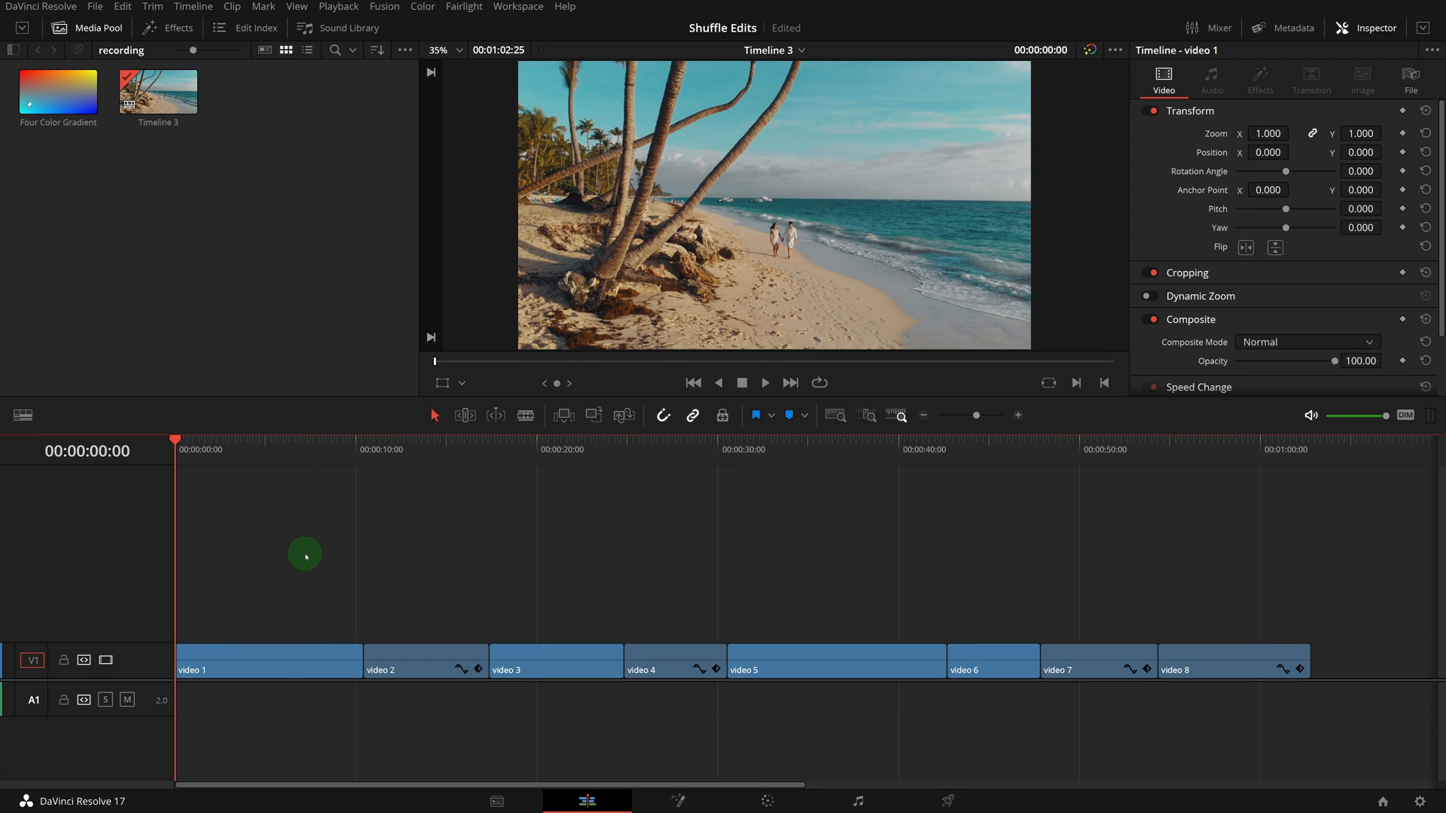
- Add an empty V2 video track above the V1 track holding videos 1–8
click(267, 676)
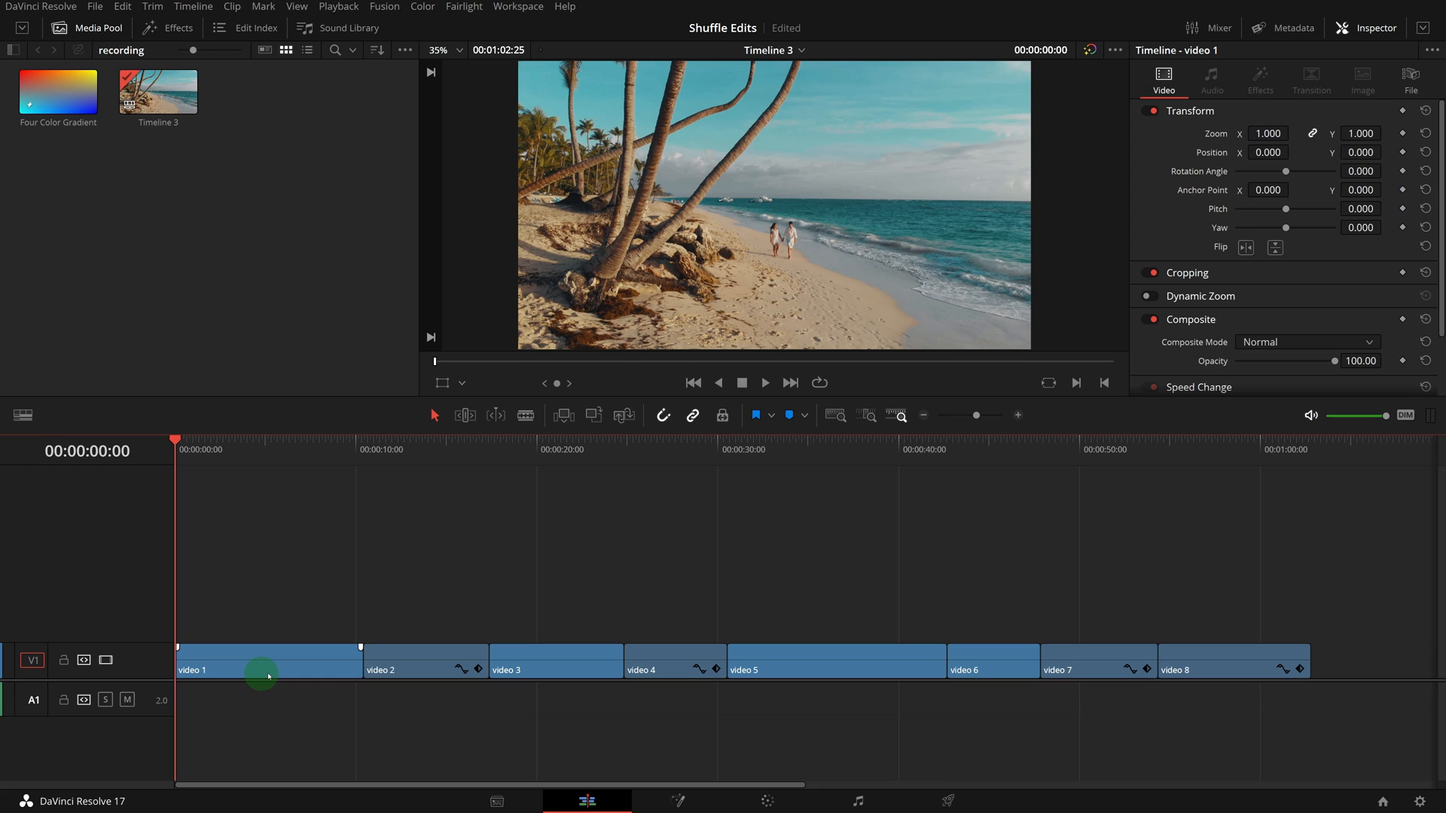
mouse_move(132, 582)
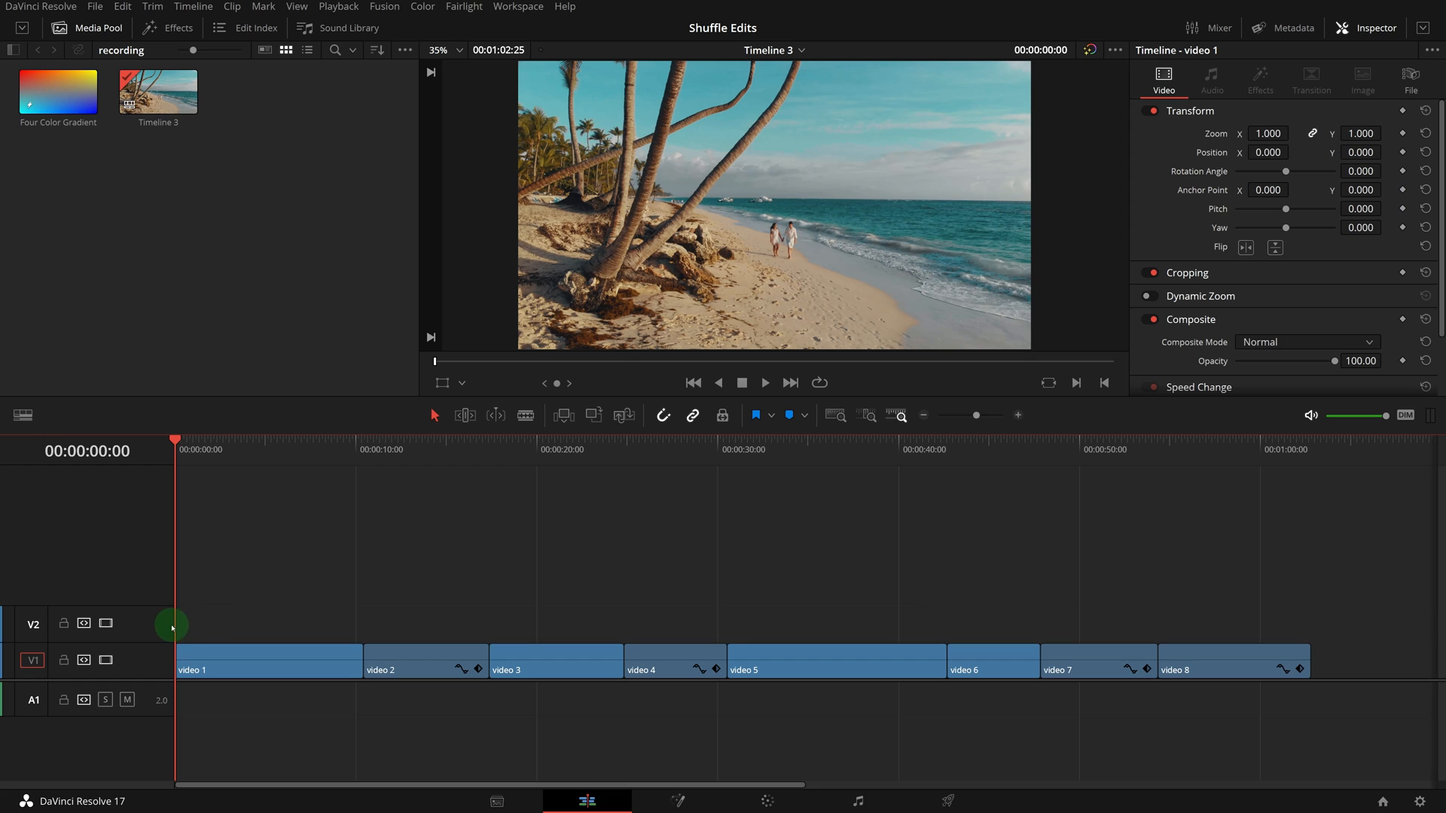
mouse_move(128, 547)
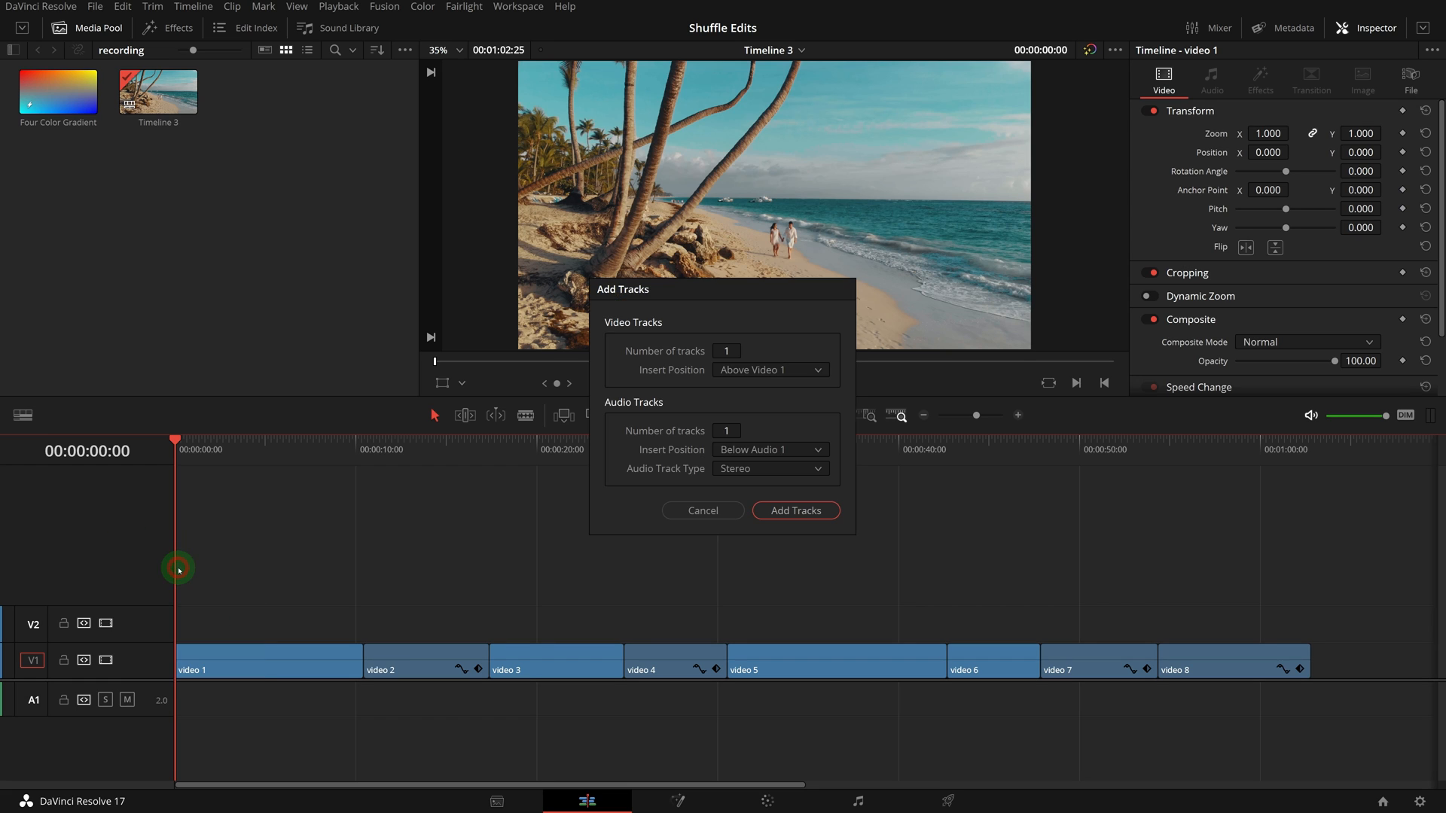
- Add one video track below the first track, with 0 audio tracks
click(770, 370)
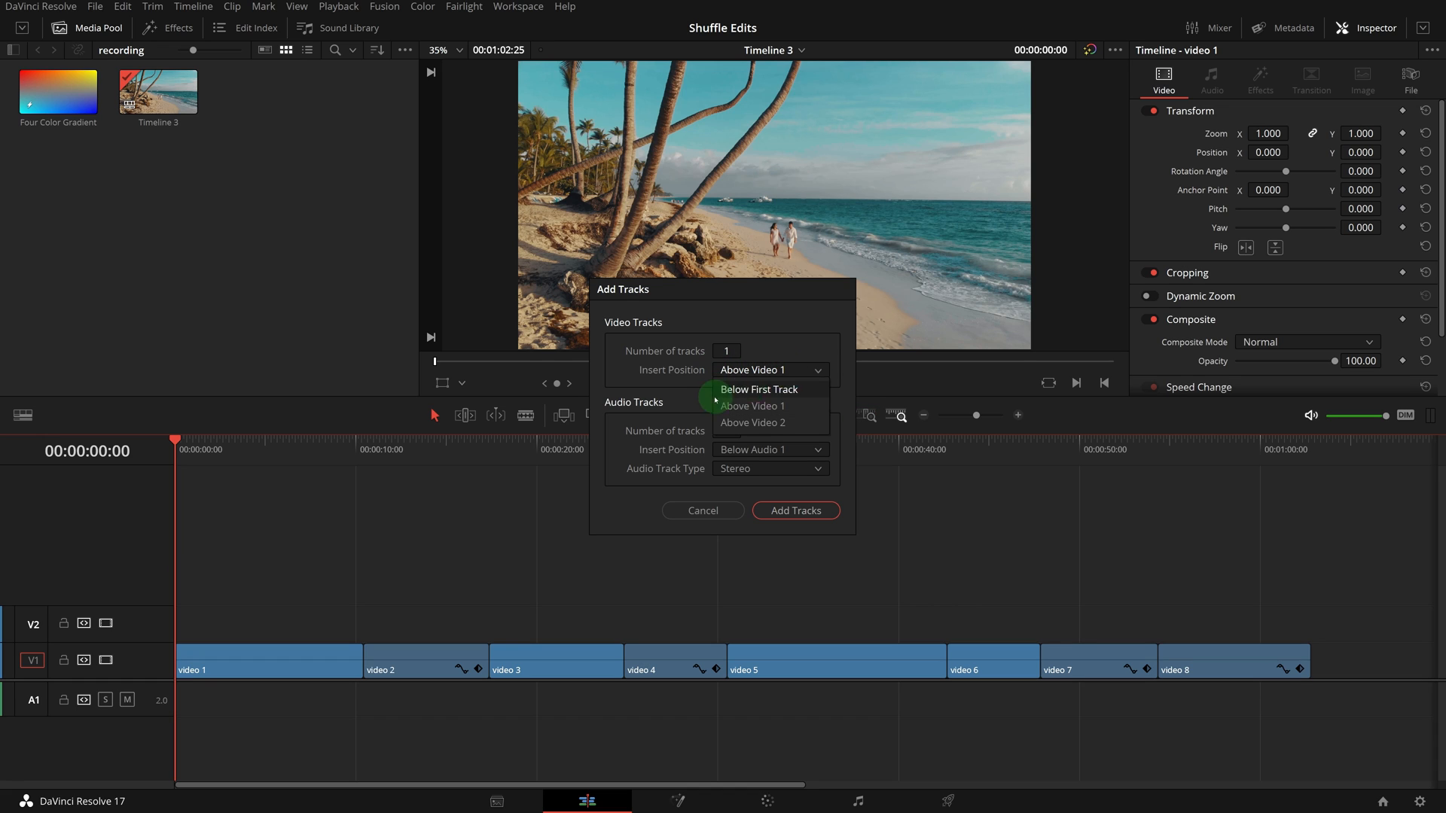
click(759, 389)
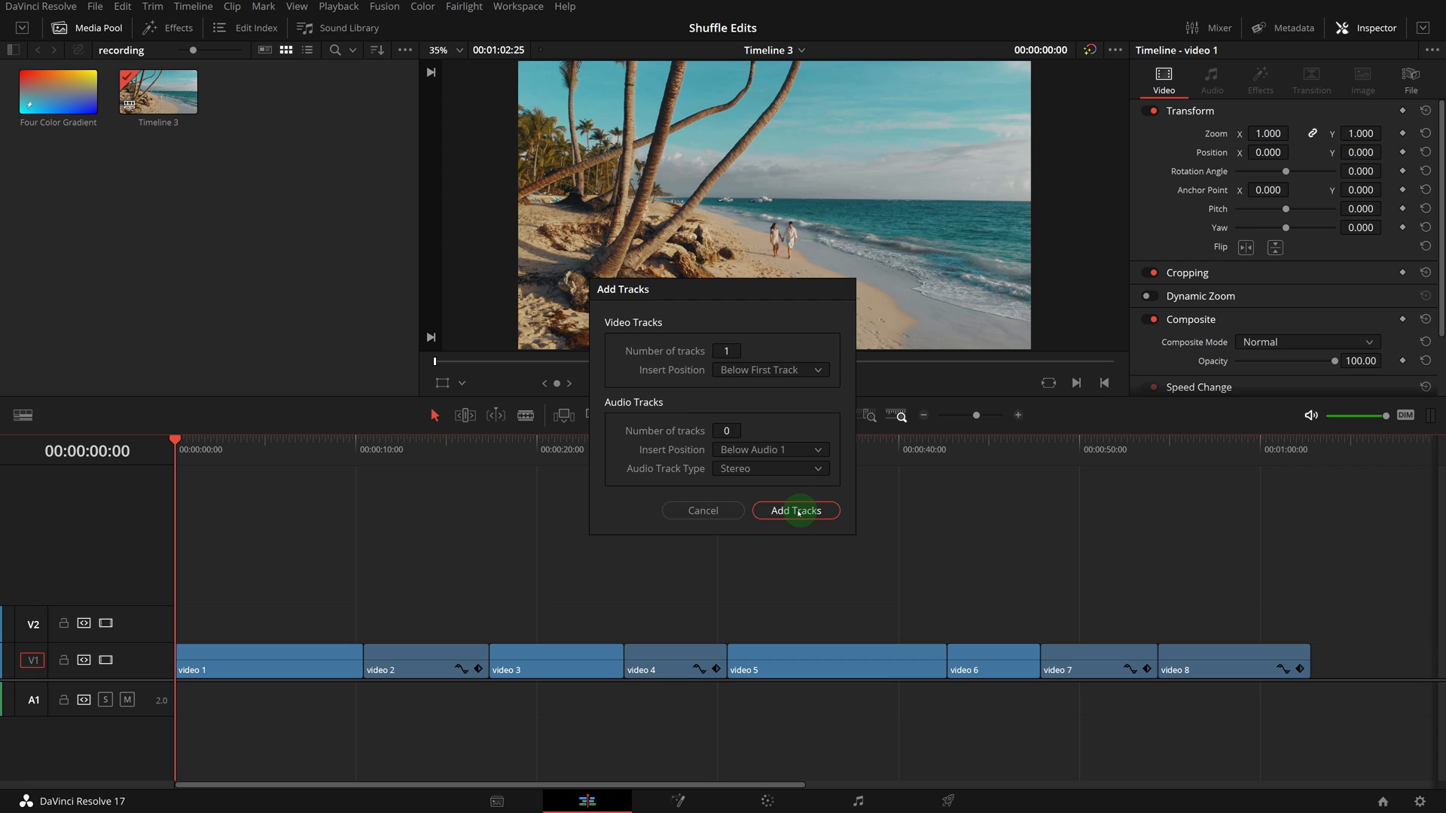
click(796, 511)
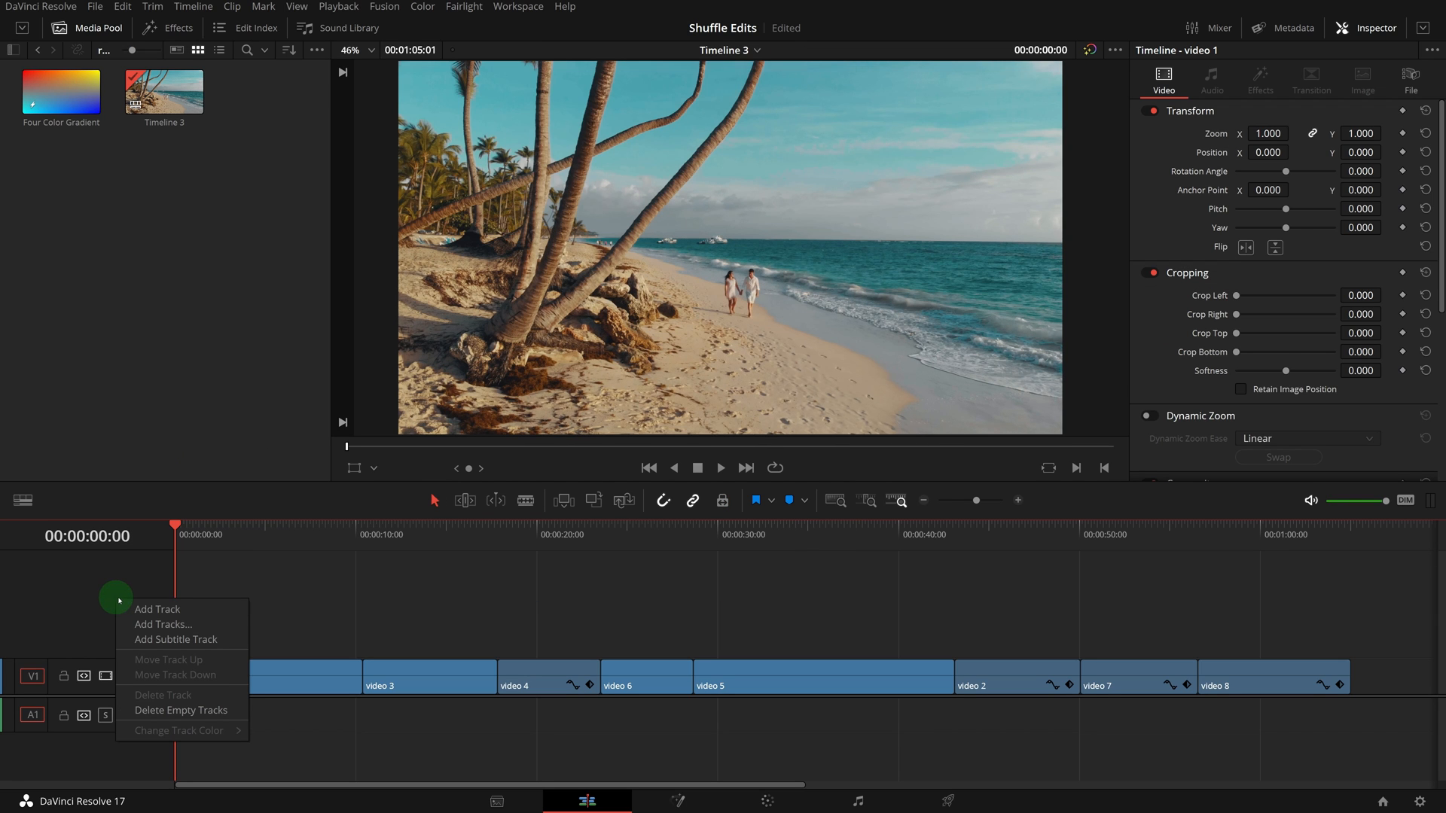
mouse_move(170, 644)
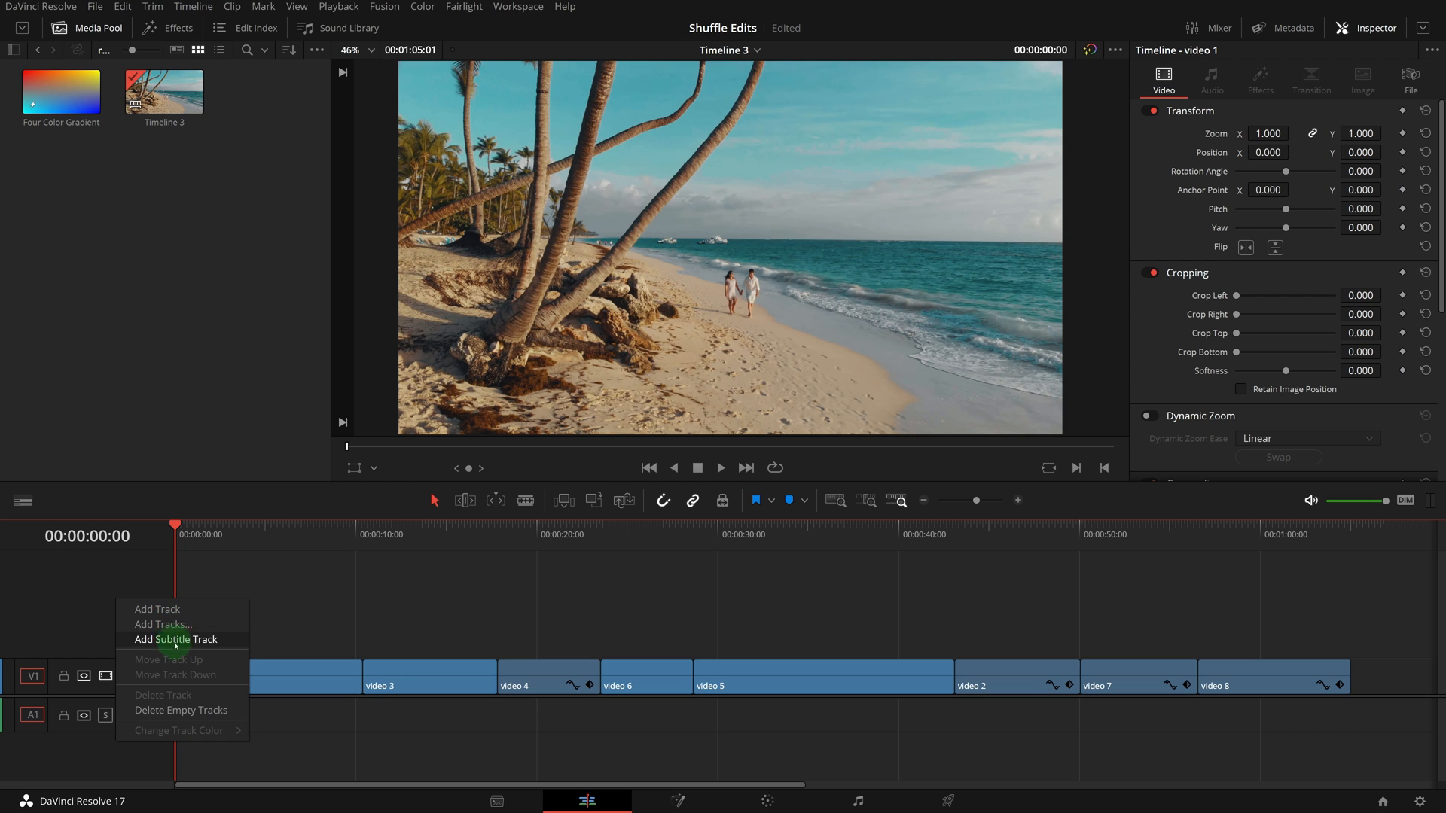
mouse_move(160, 609)
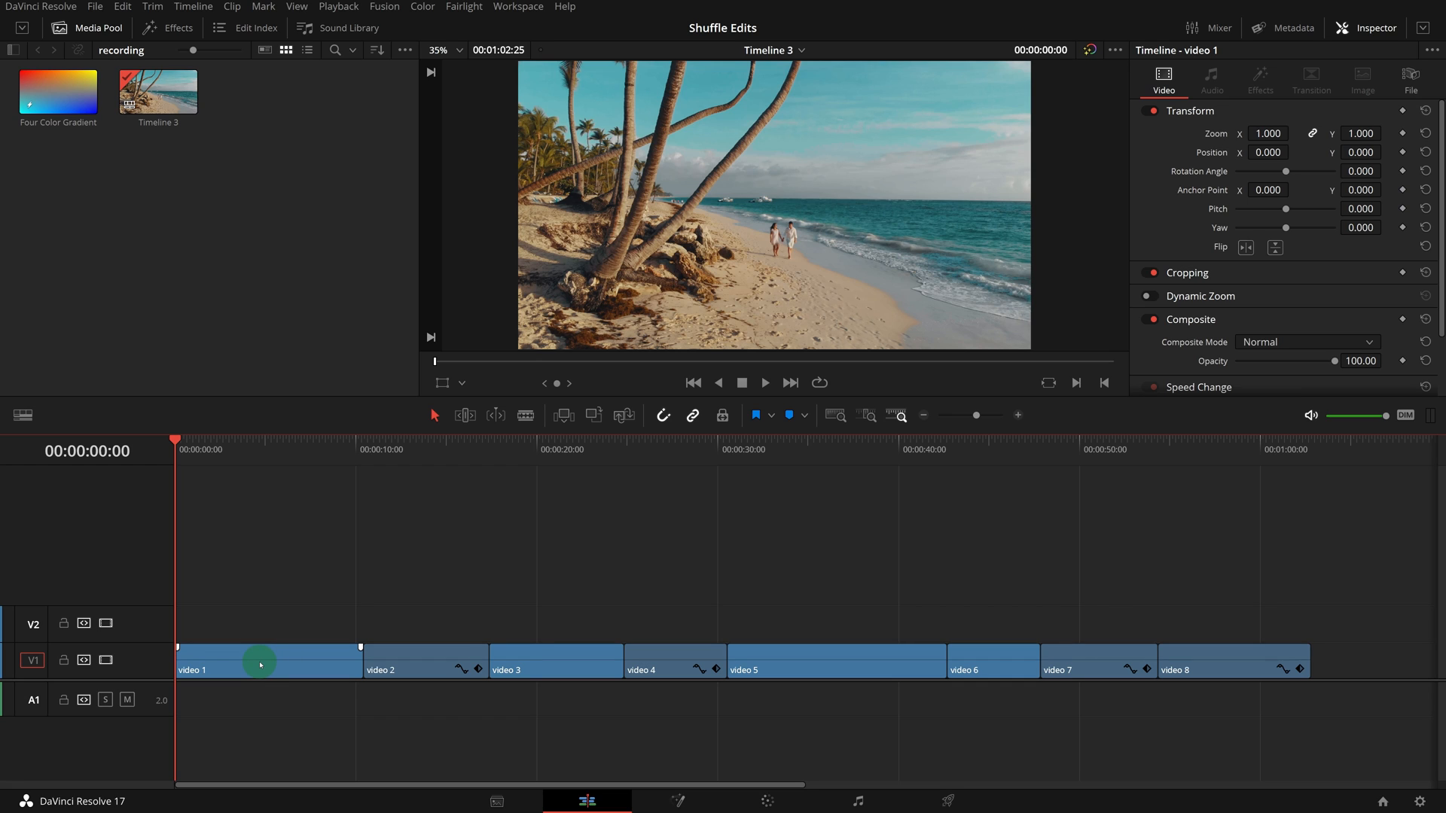
- Stack clips onto the upper video tracks and select video 4 for adjustment
drag(261, 664, 261, 637)
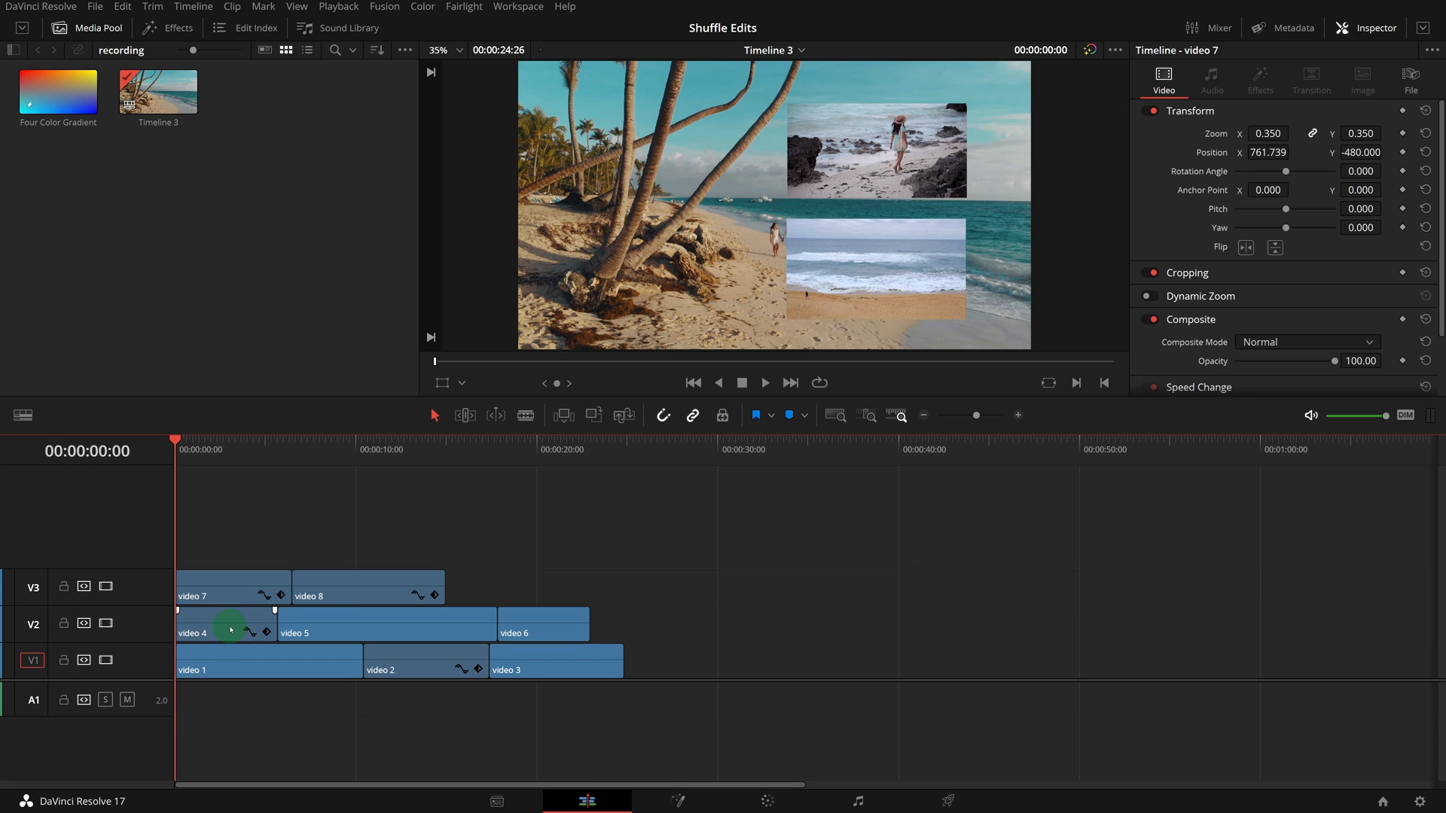
click(230, 630)
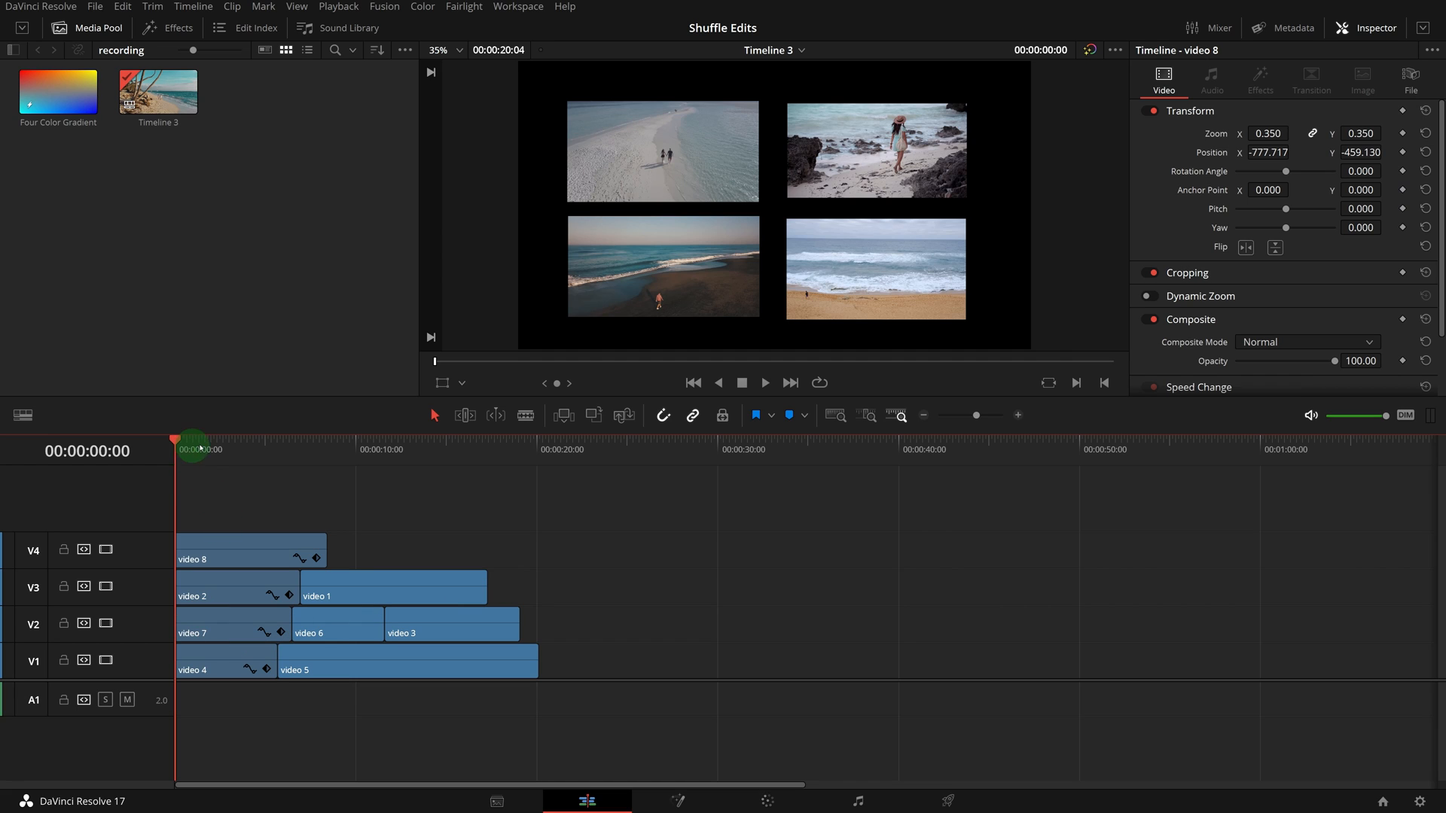
- Place and stretch a Four Color Gradient, then Ctrl+Shift drag it to the bottom track
drag(194, 440, 175, 461)
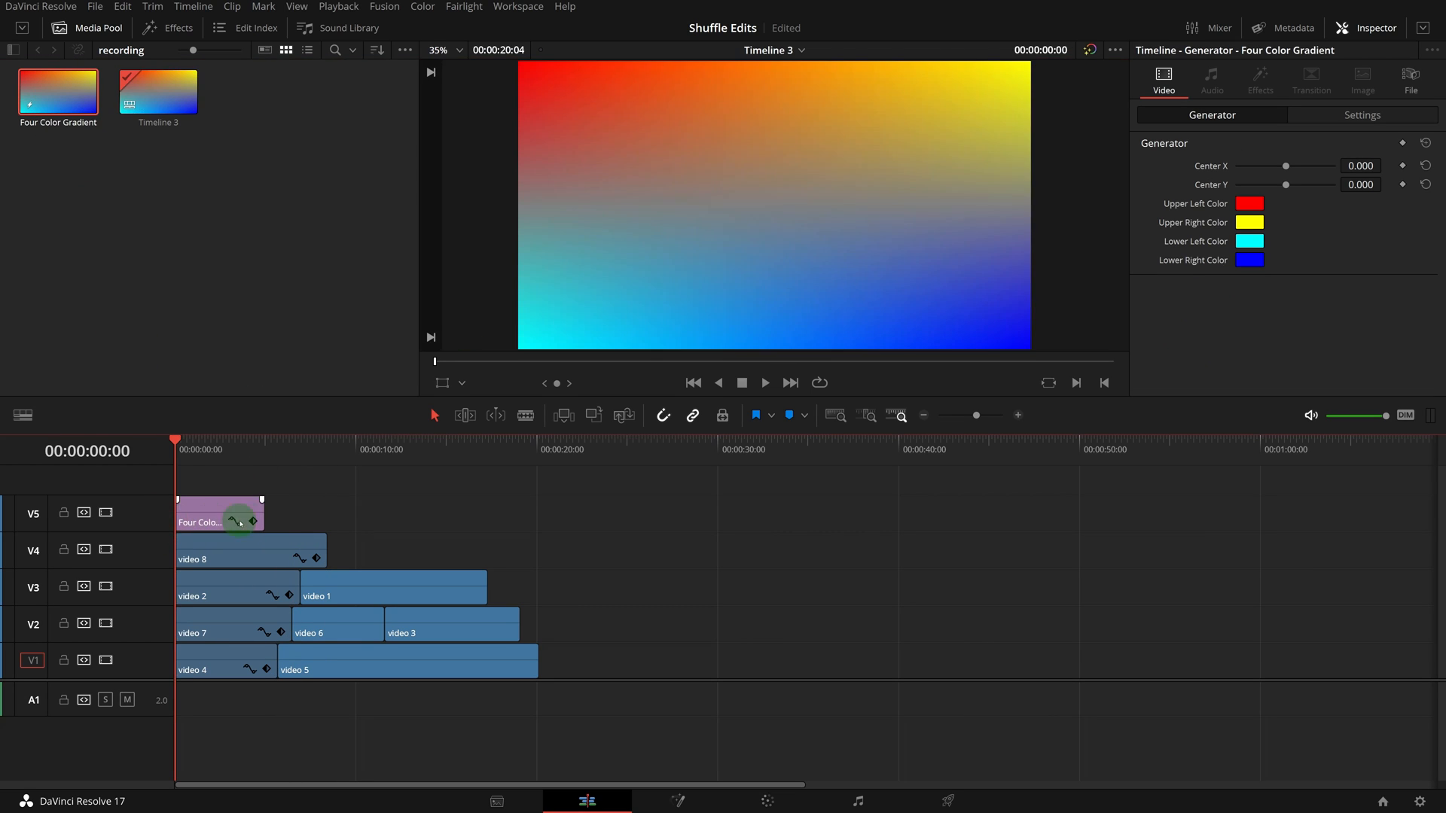
drag(261, 522, 539, 543)
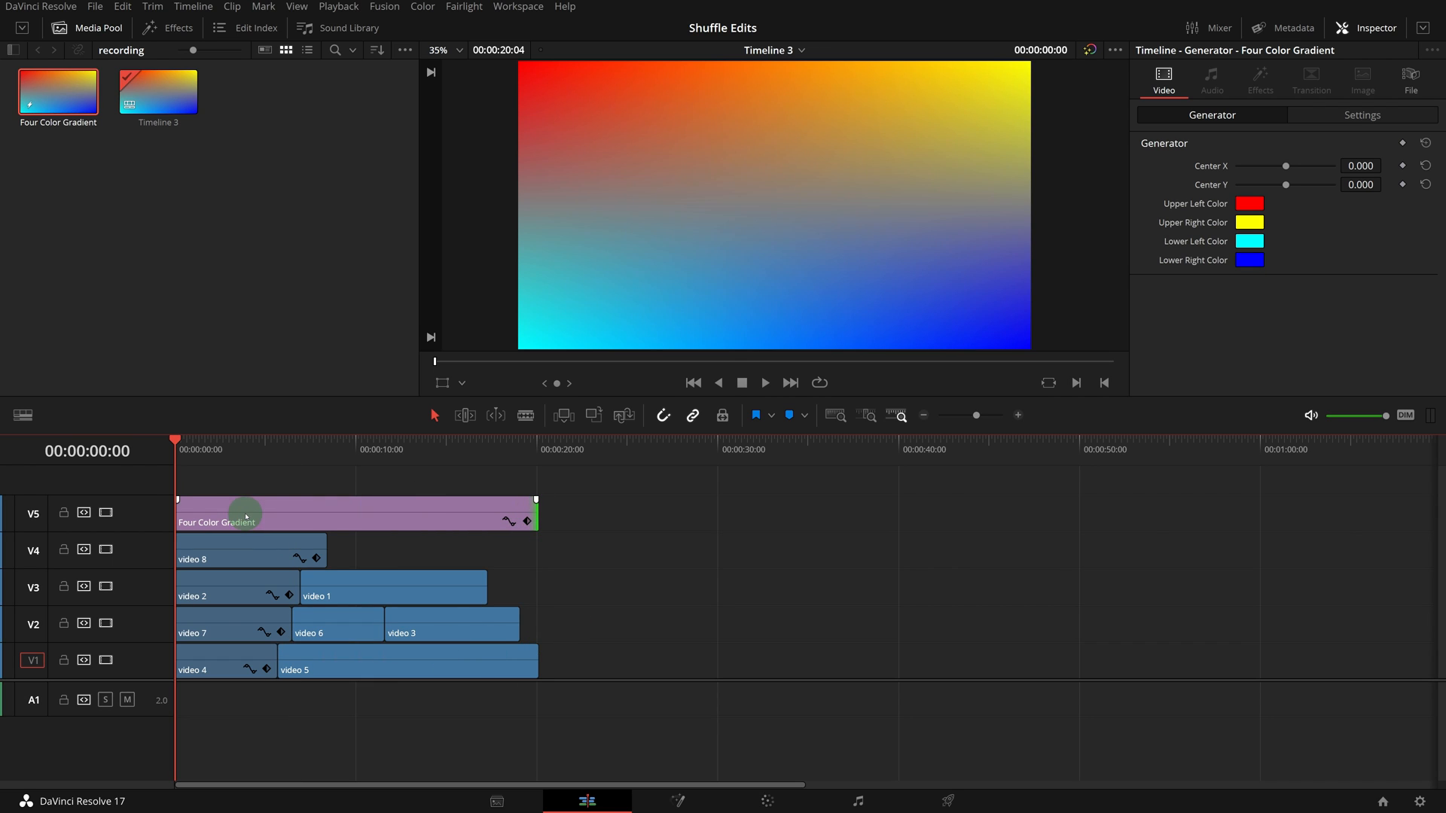
drag(245, 517, 246, 554)
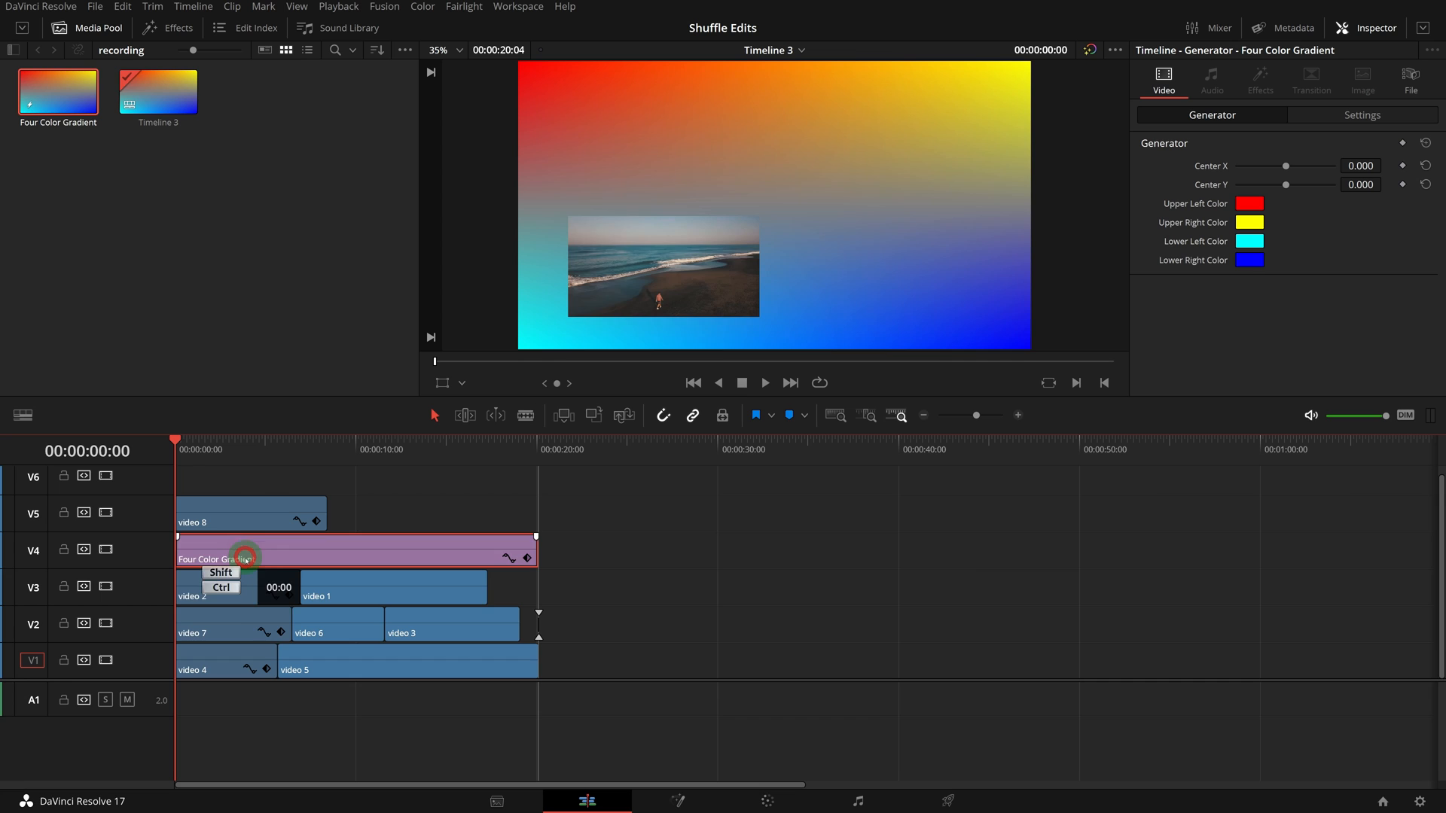
drag(244, 554, 244, 657)
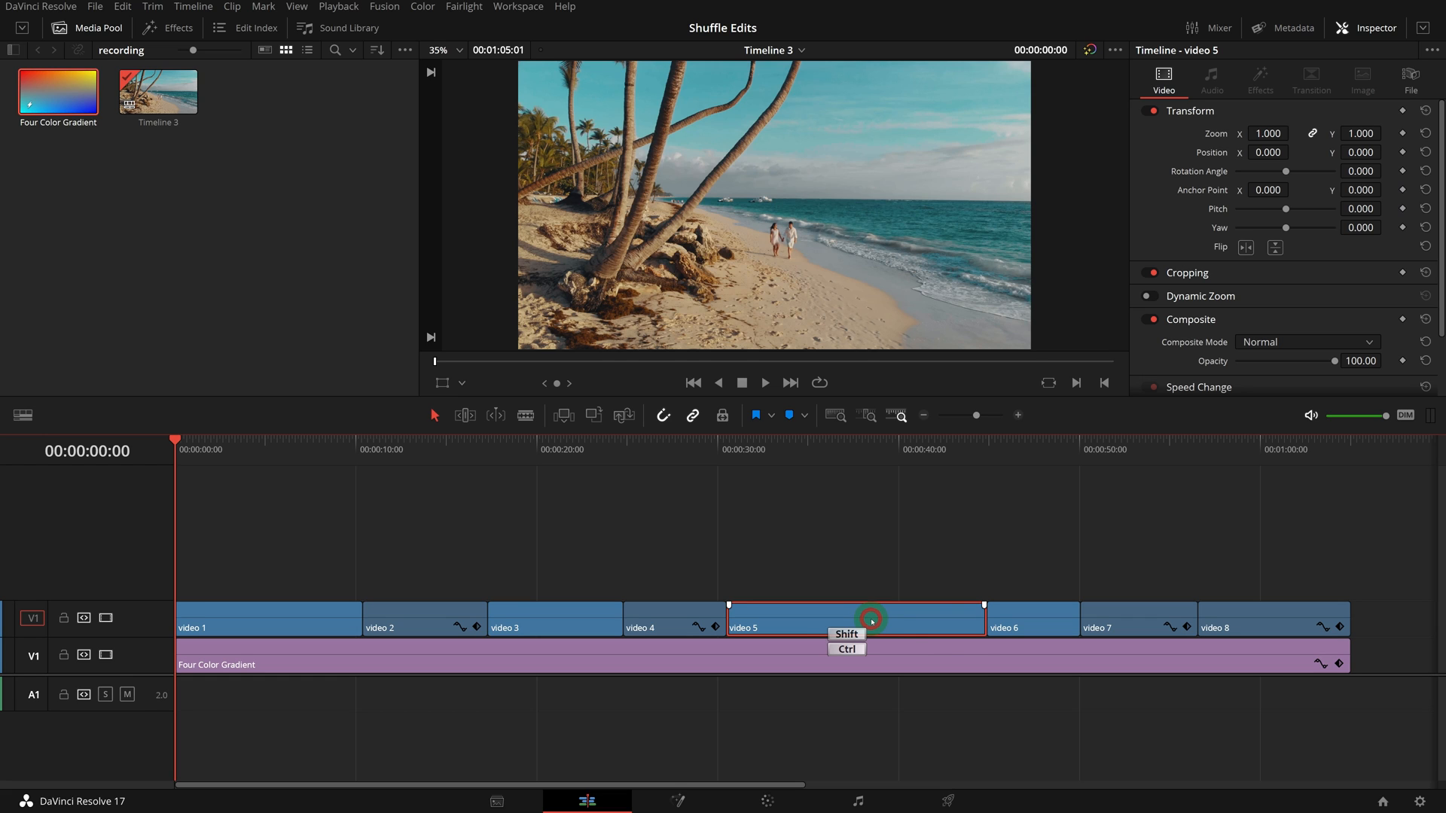
- Ctrl+Shift drag video 5 to sit right after video 1
drag(872, 619, 675, 619)
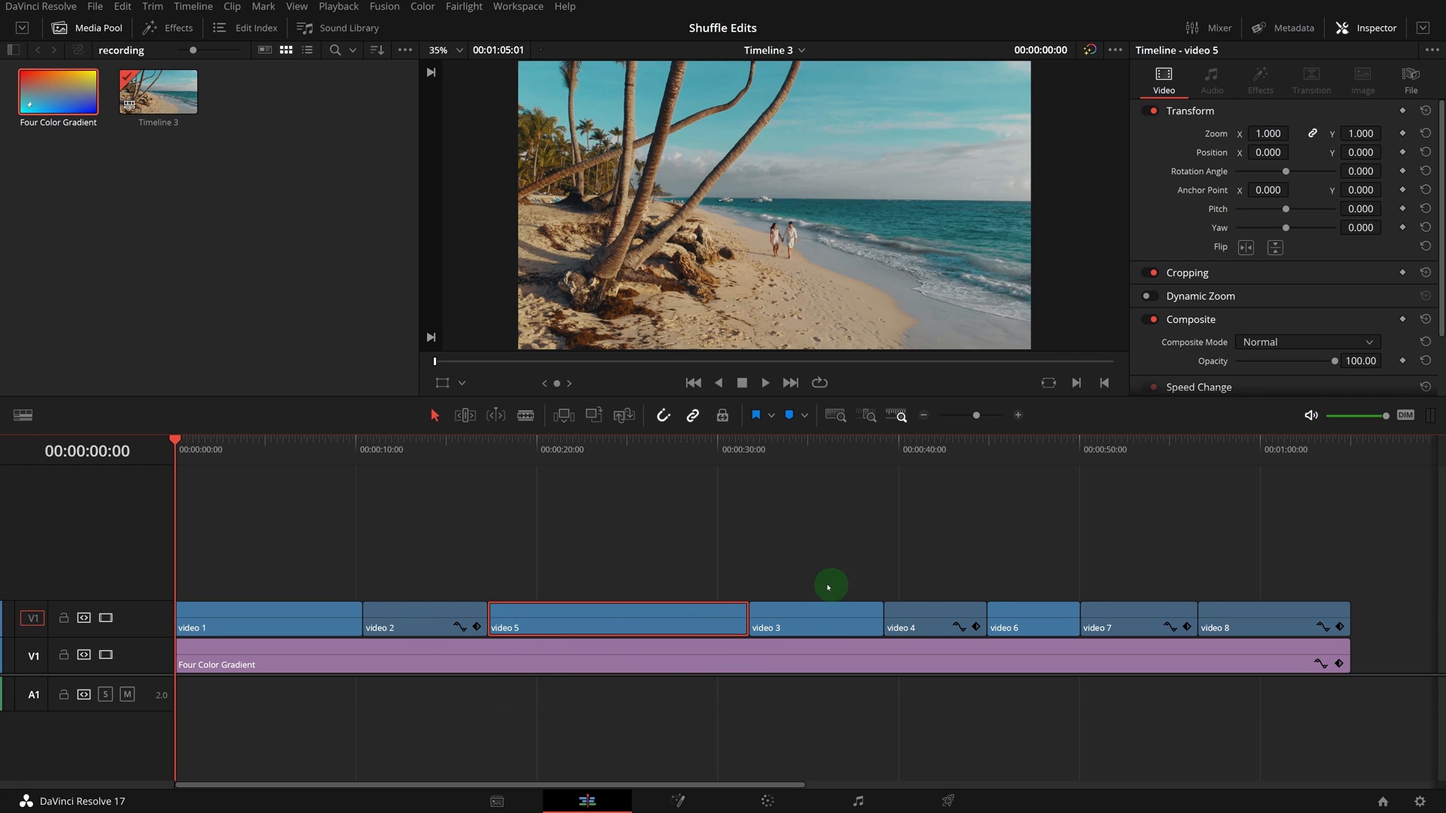
click(590, 598)
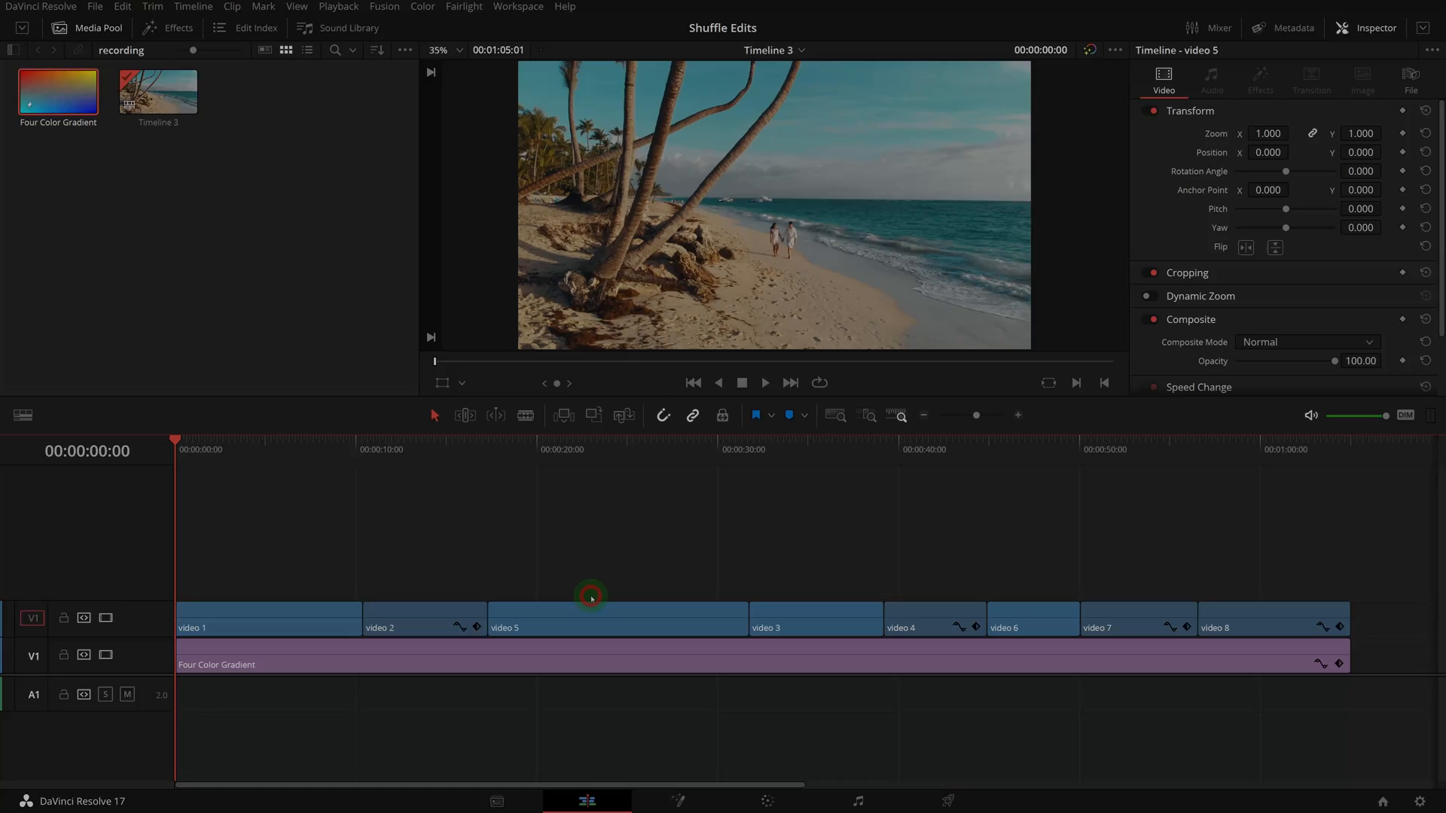
drag(590, 597, 830, 590)
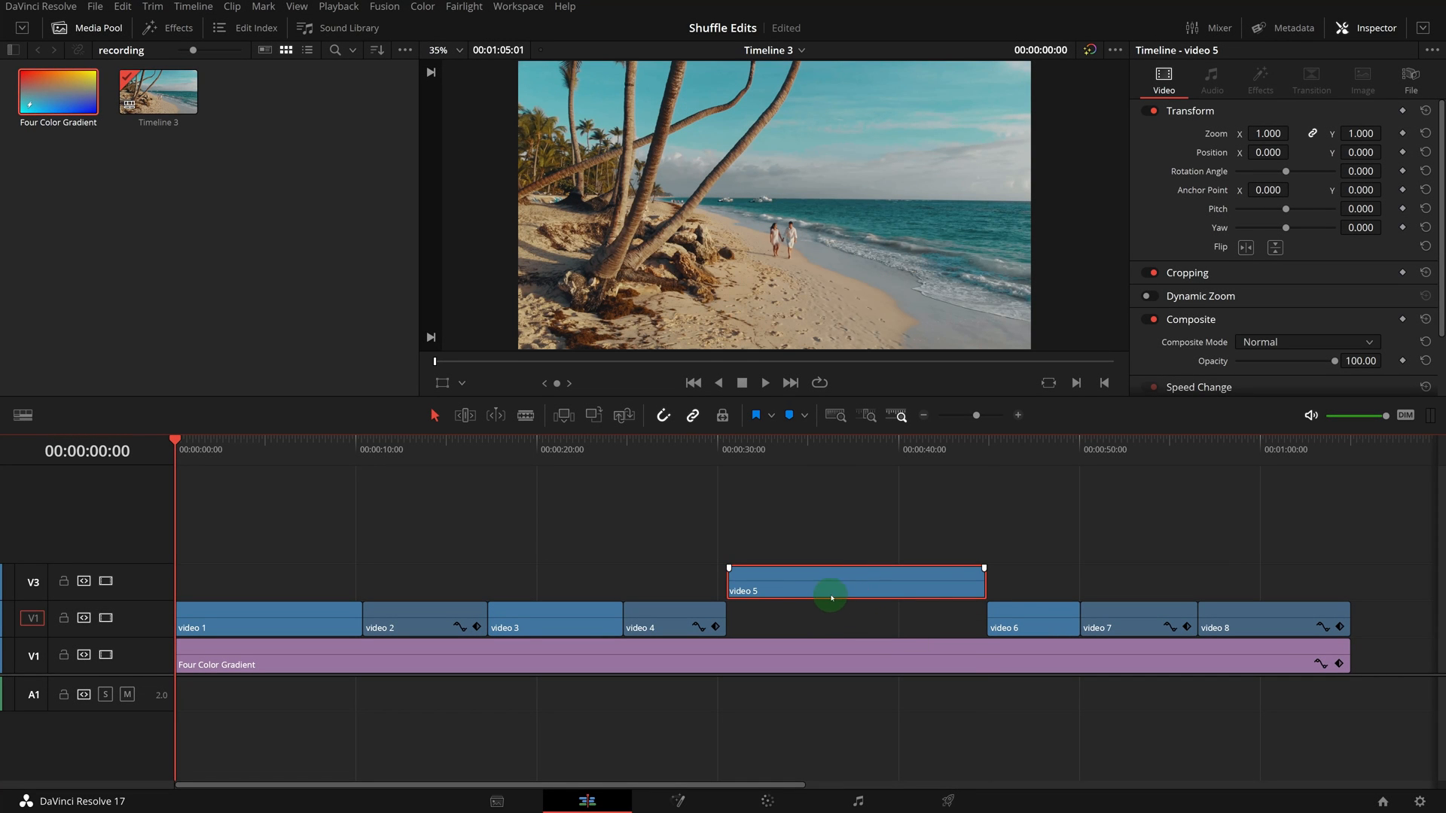
drag(830, 581, 609, 581)
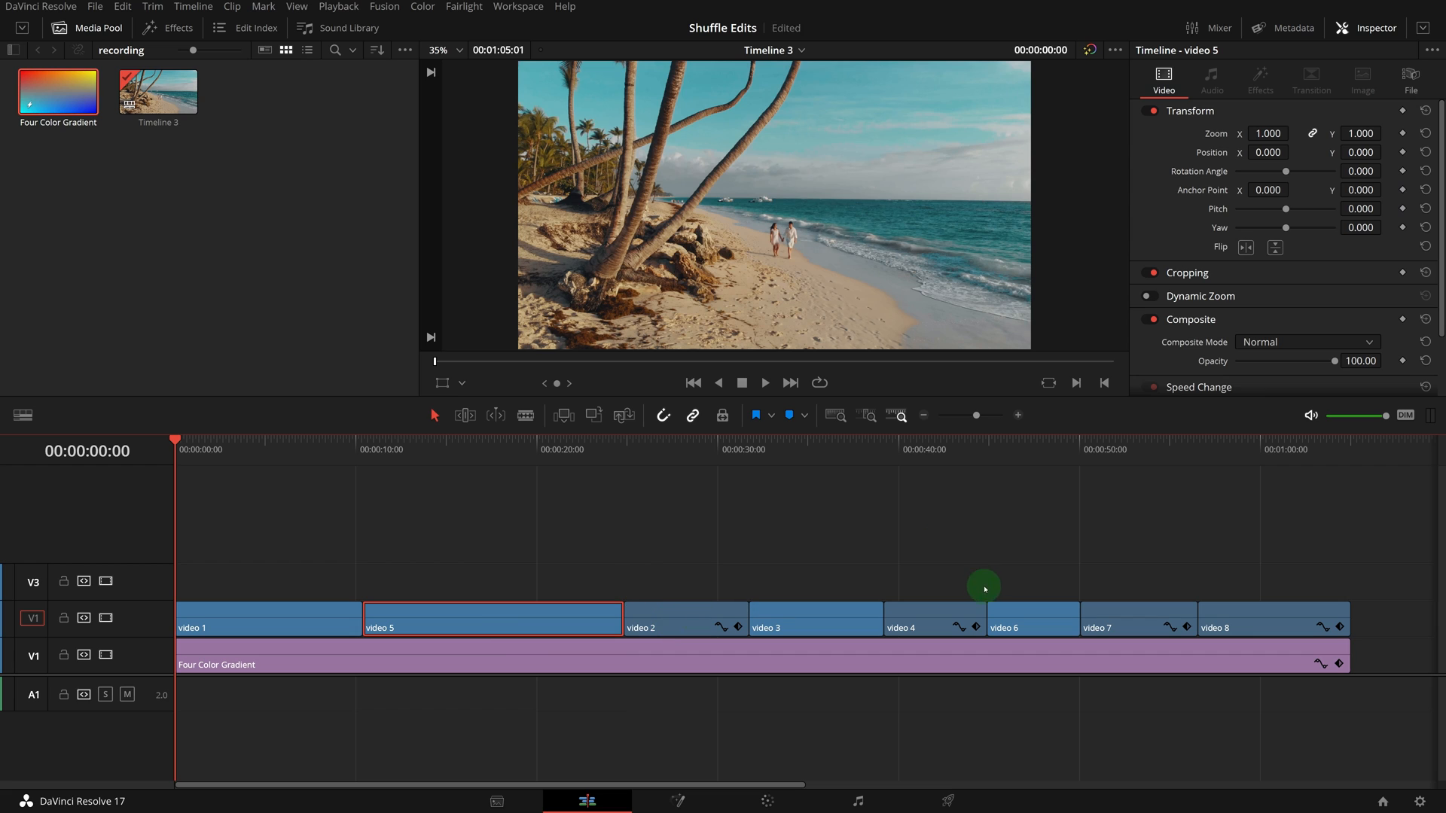
- Turn off snapping, then Ctrl+Shift drag videos 3, 4 and 6 earlier as a group
click(664, 415)
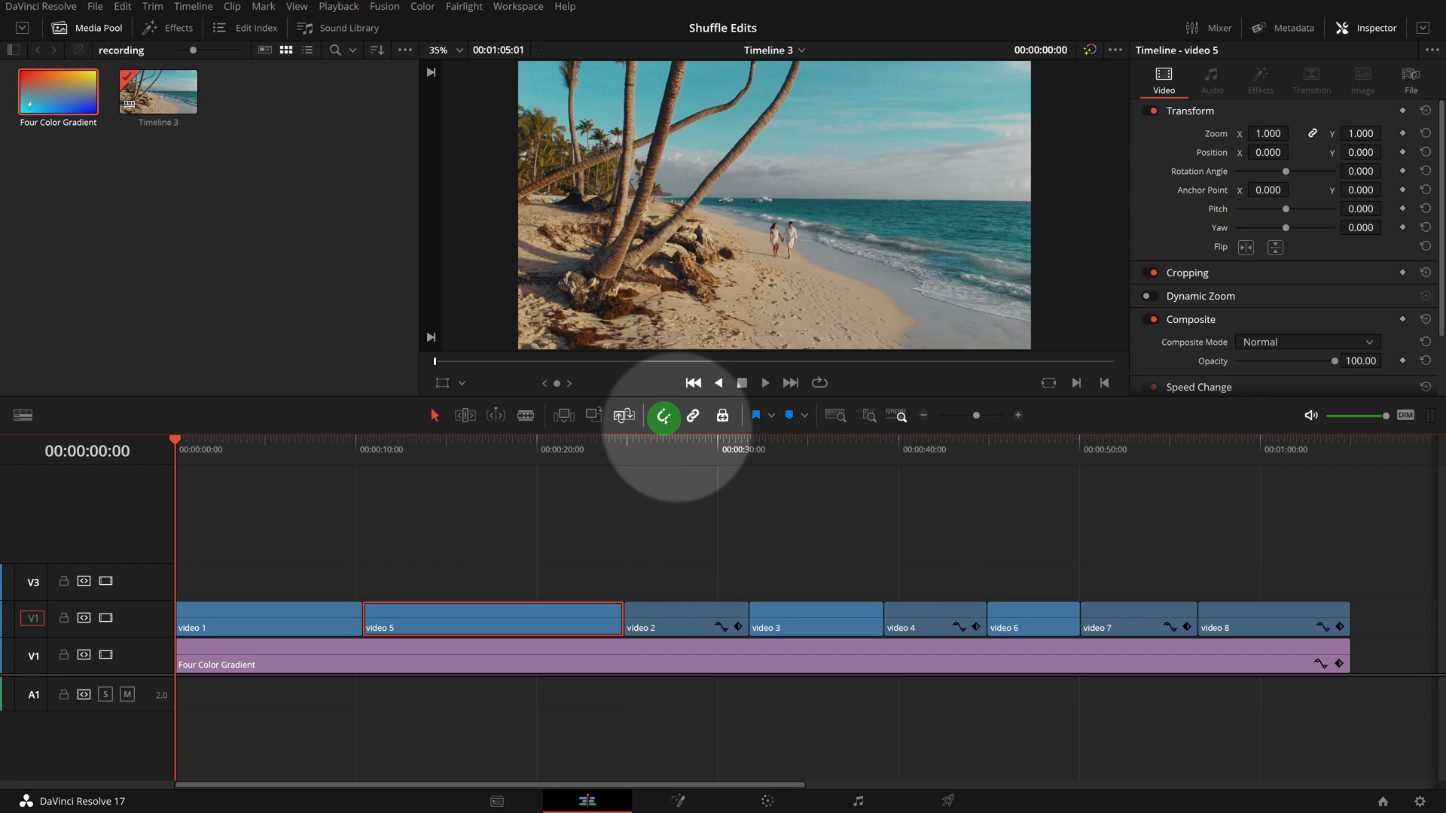
mouse_move(664, 416)
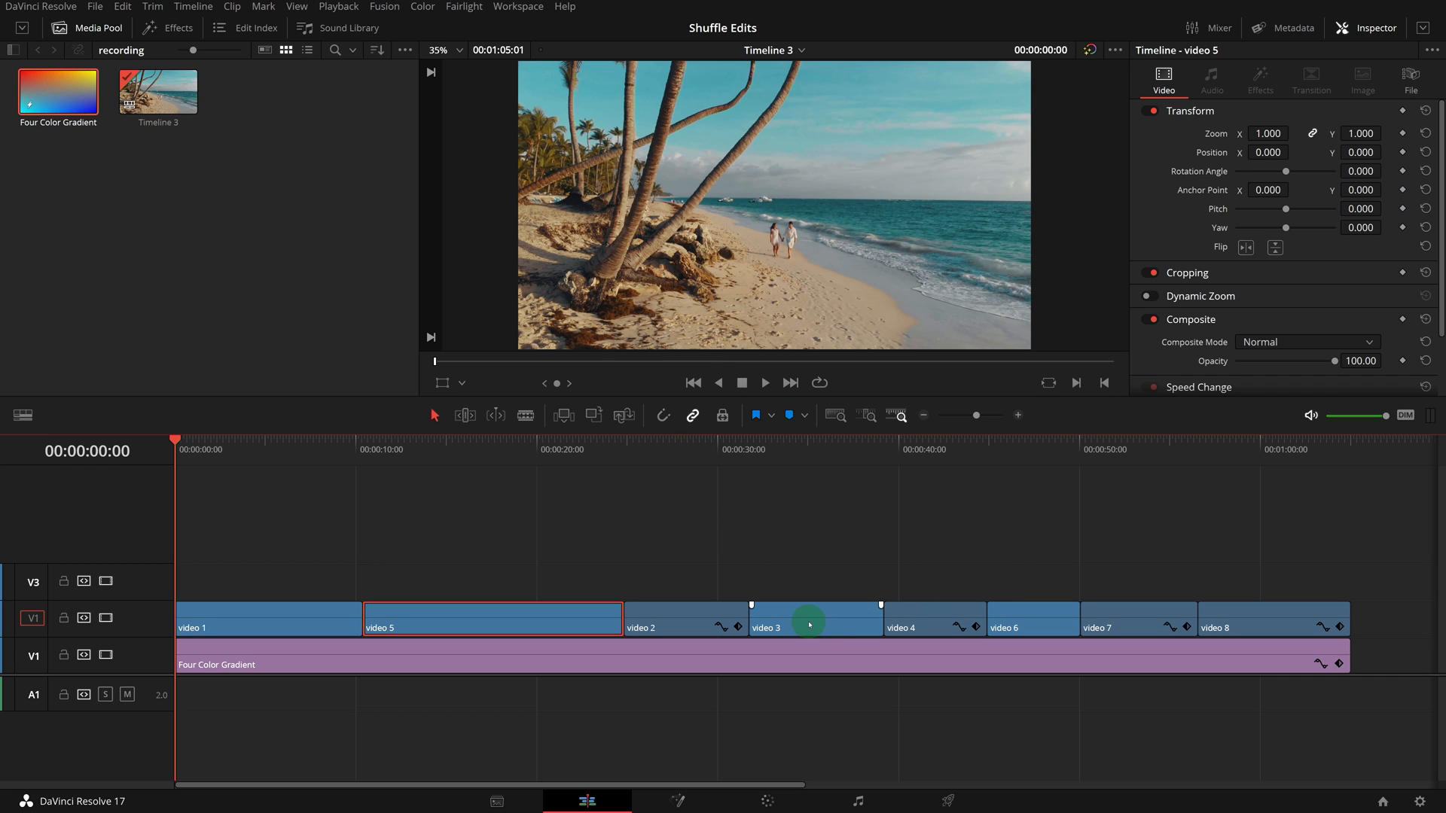
click(811, 622)
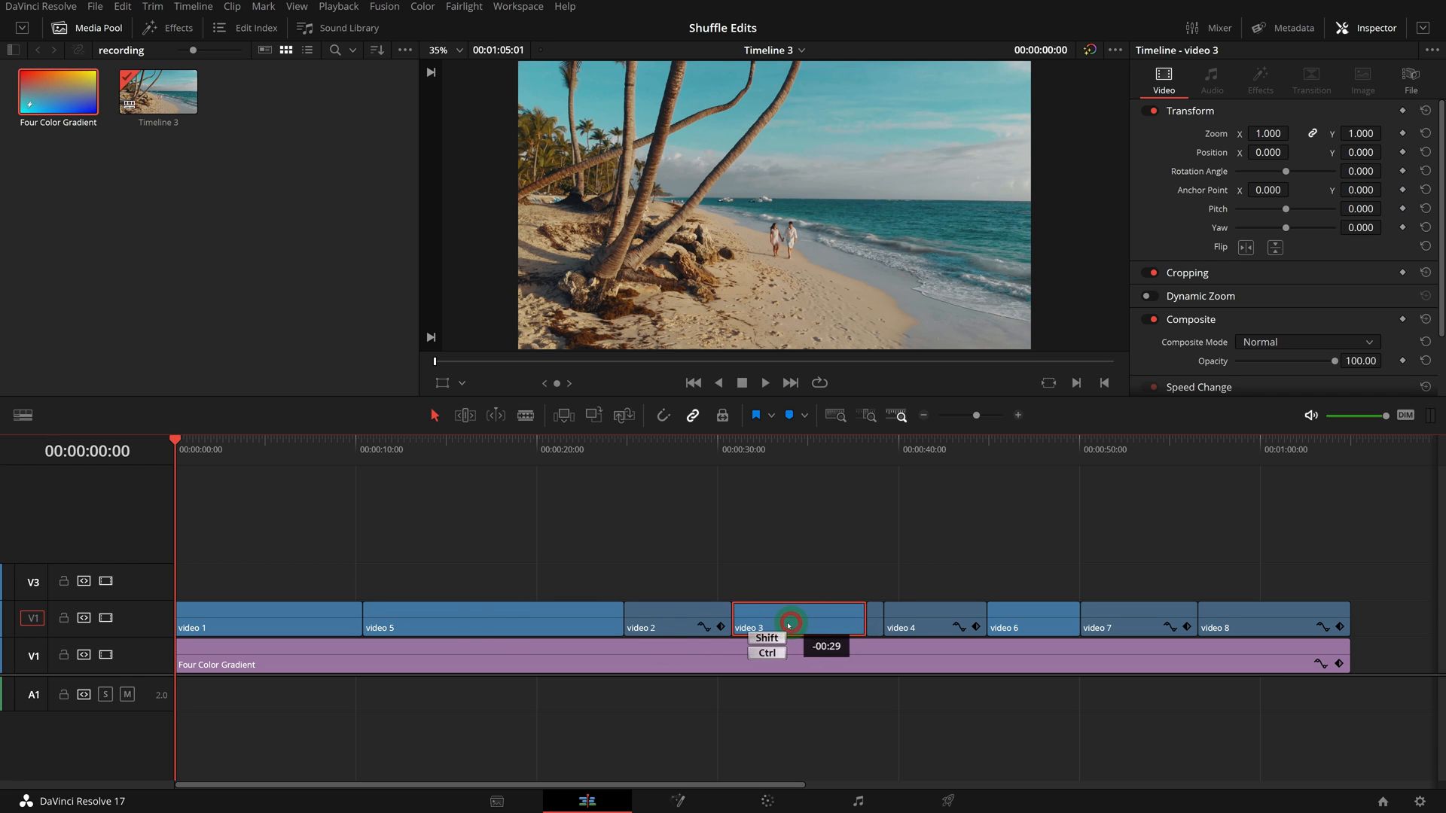
drag(785, 619, 468, 620)
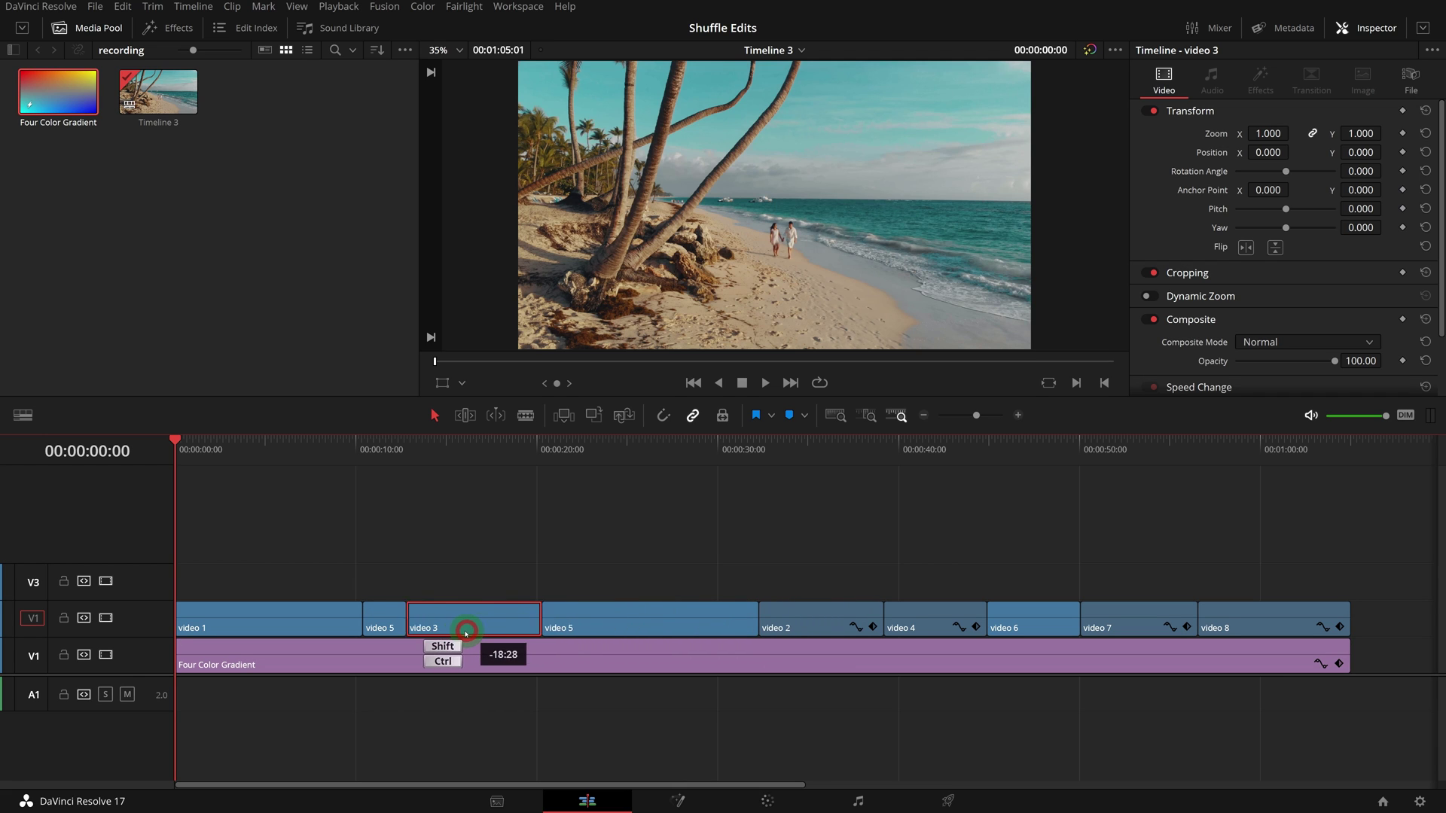
drag(470, 632, 429, 632)
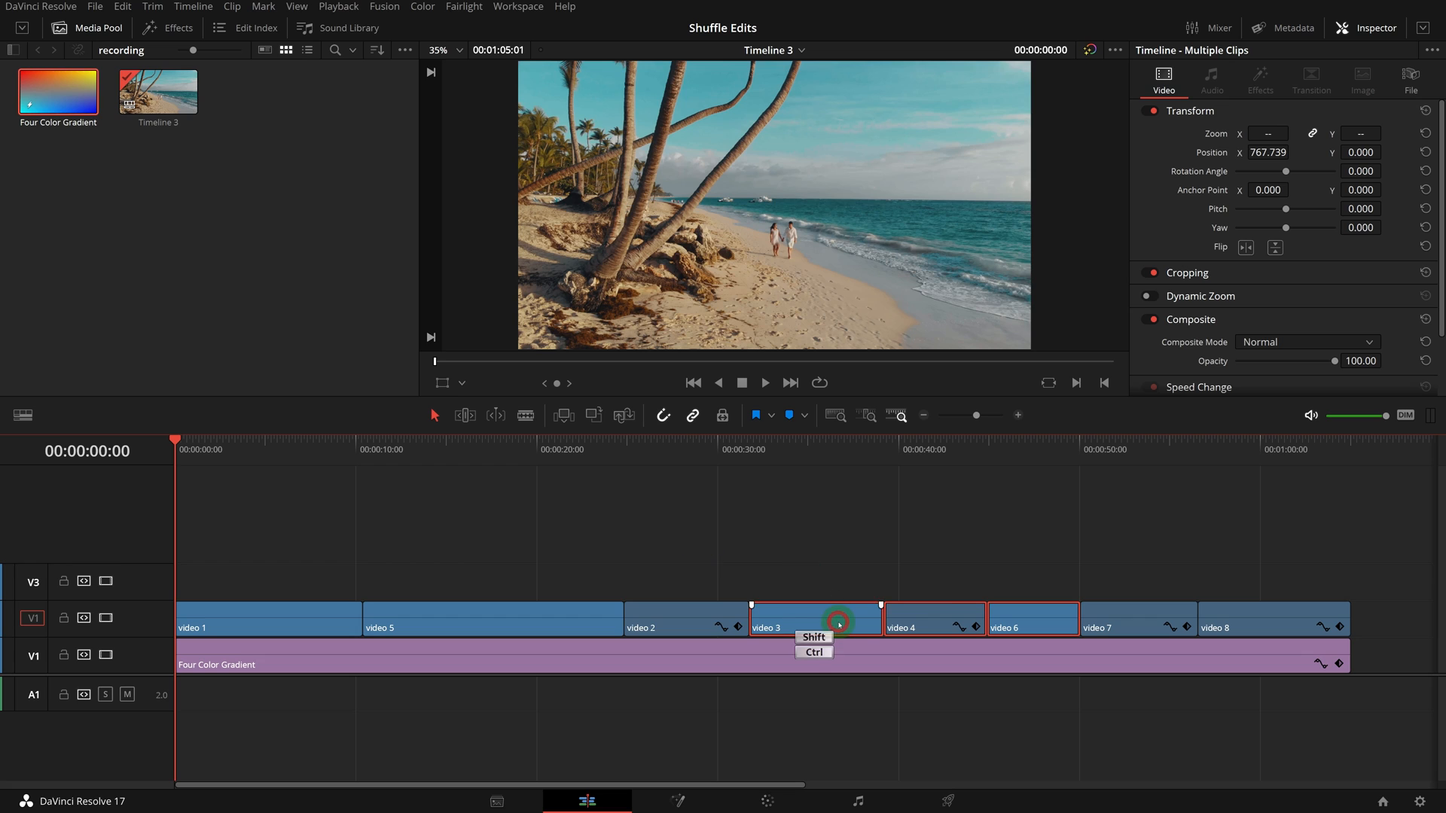
drag(834, 618, 476, 617)
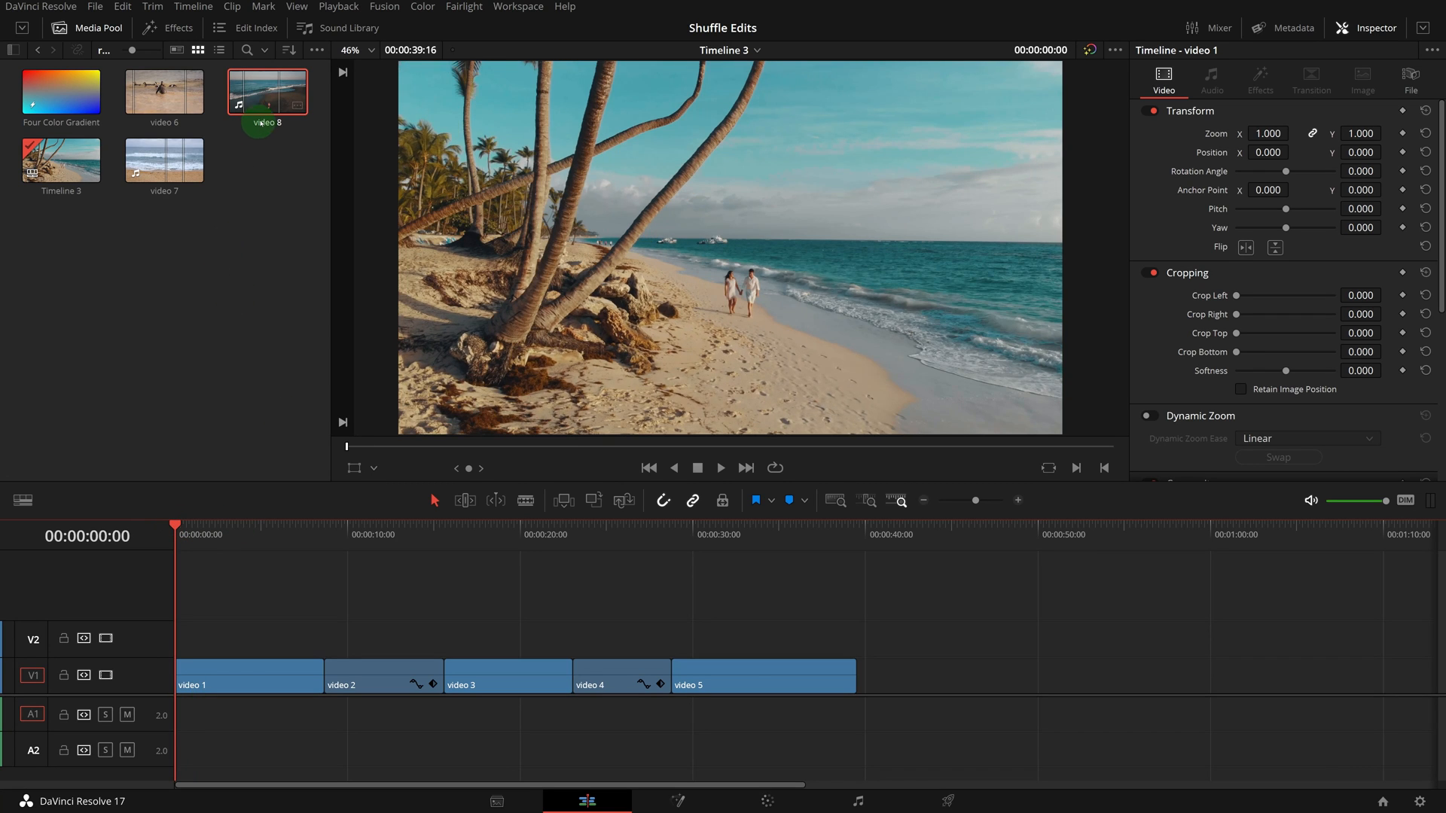
- Insert video 8 between videos 2 and 3, then video 7 after video 8
double_click(268, 93)
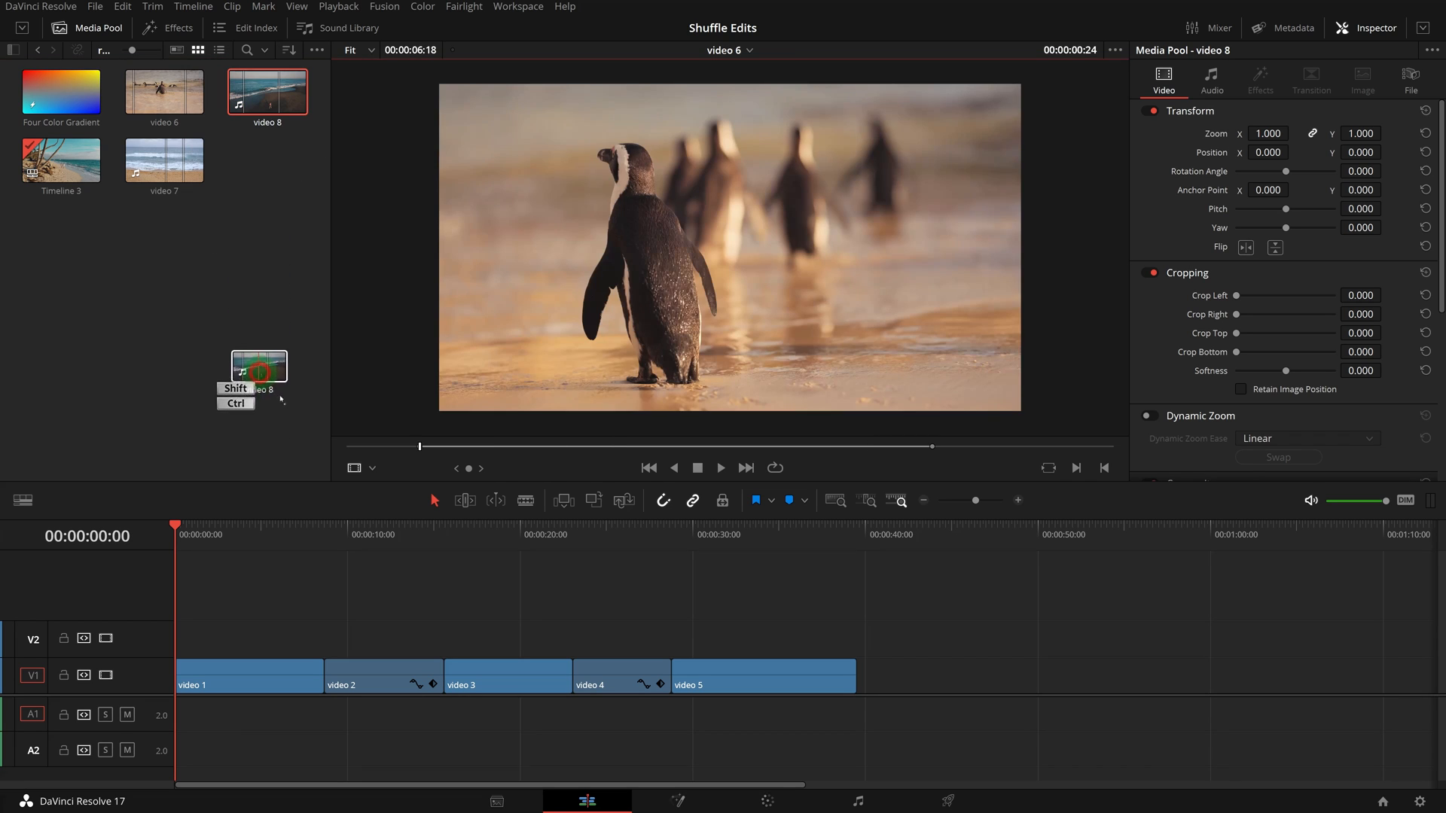
drag(258, 369, 184, 627)
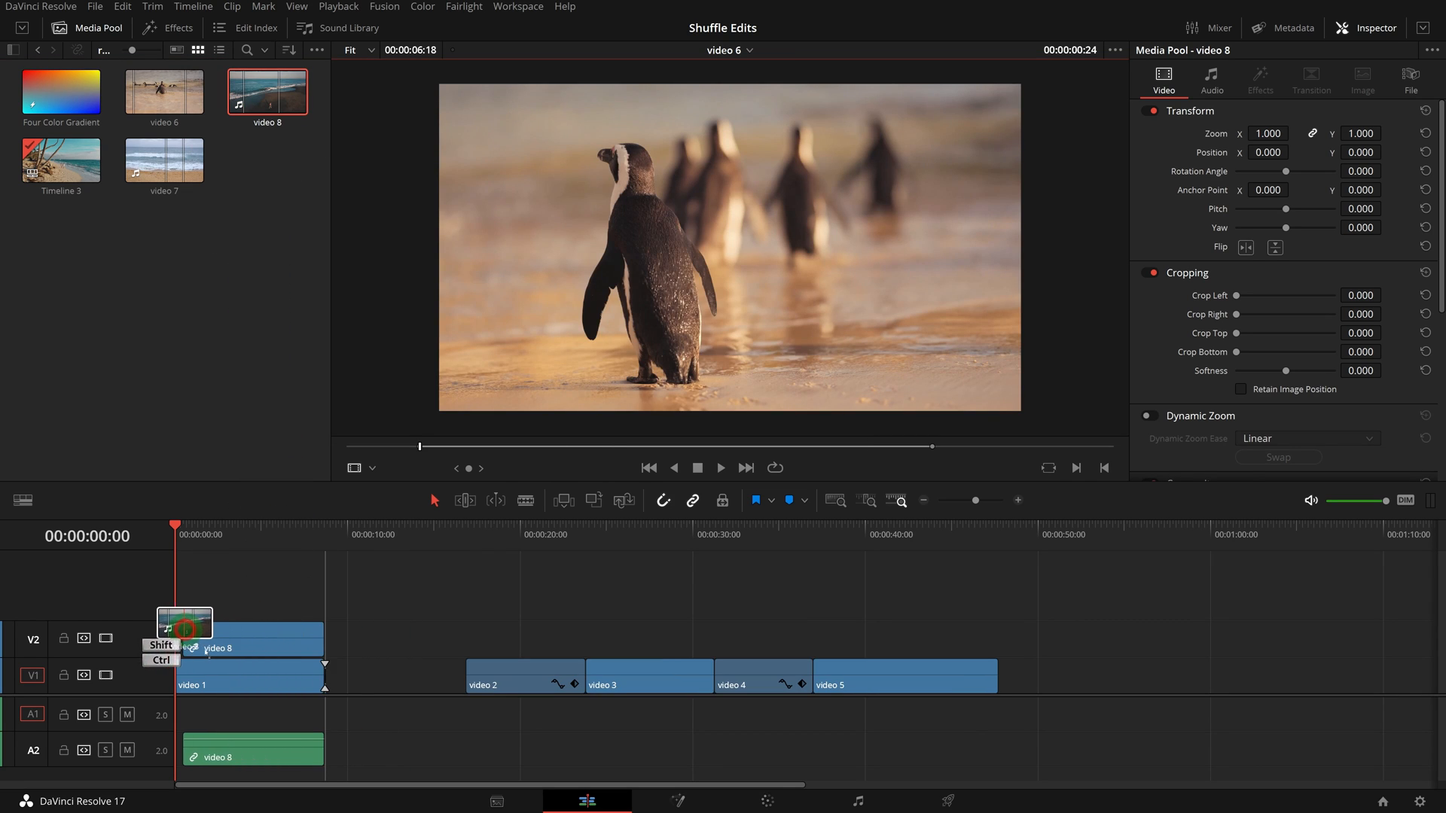
drag(185, 636, 315, 637)
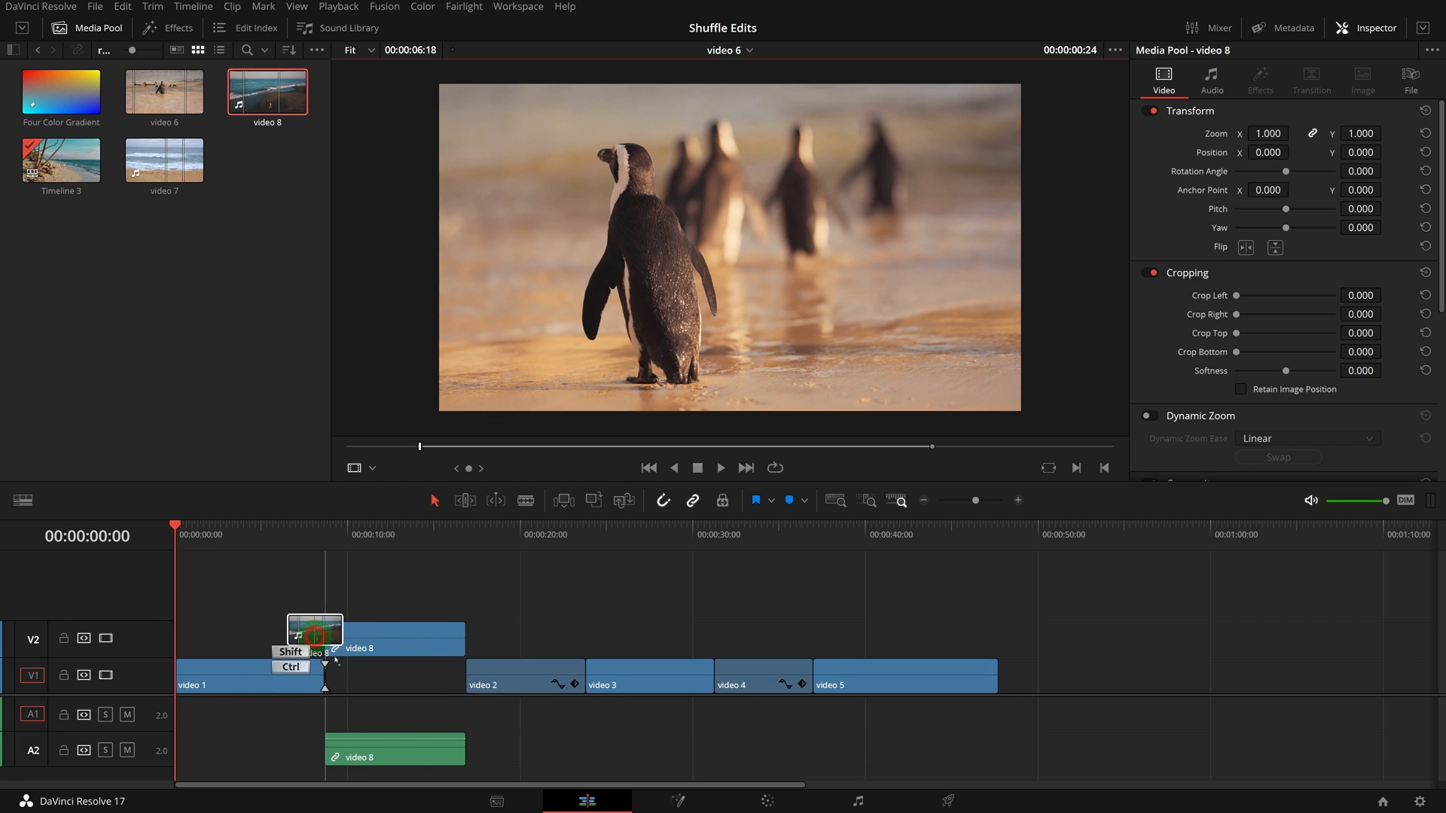
drag(314, 637, 448, 636)
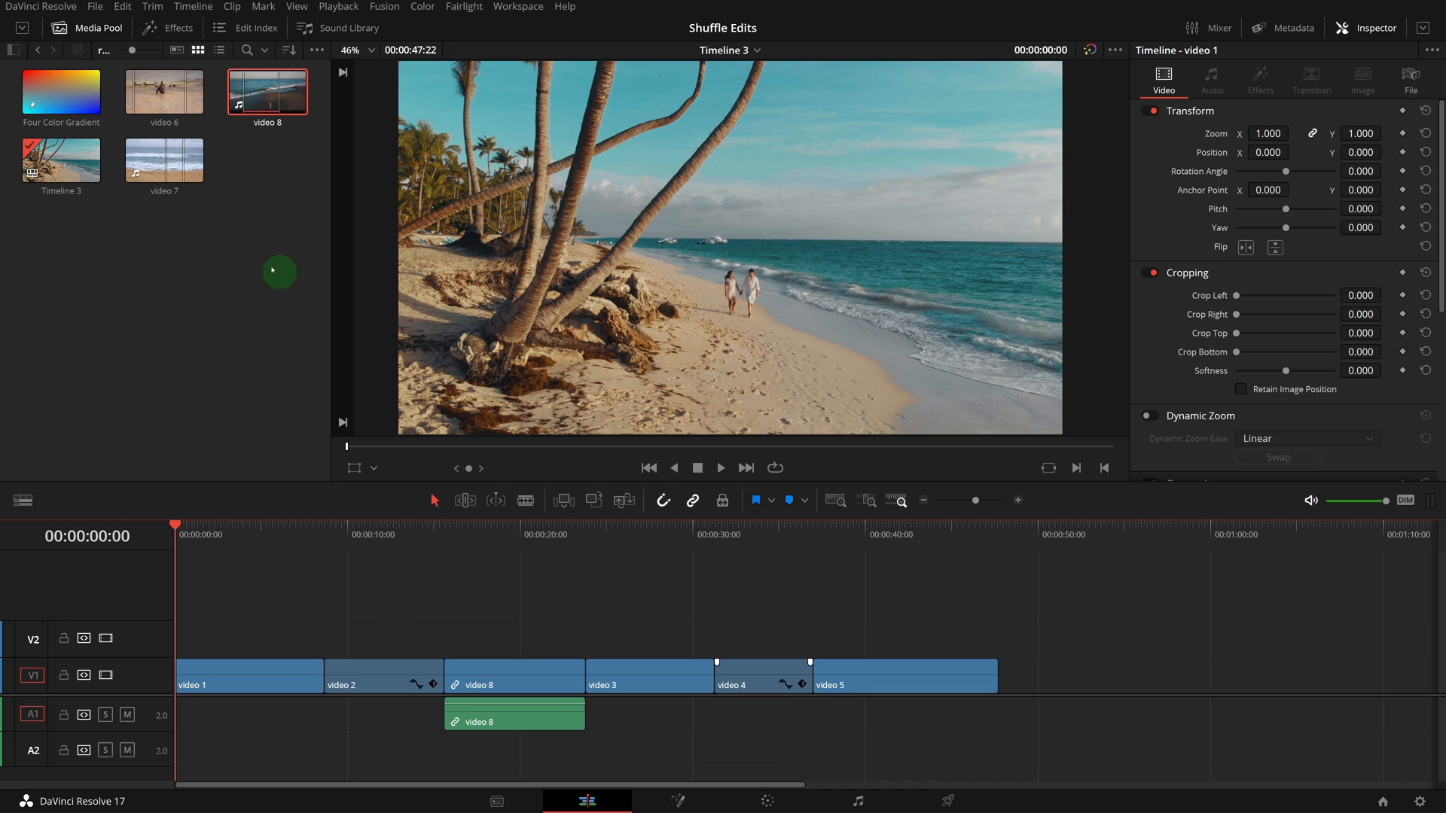
double_click(163, 160)
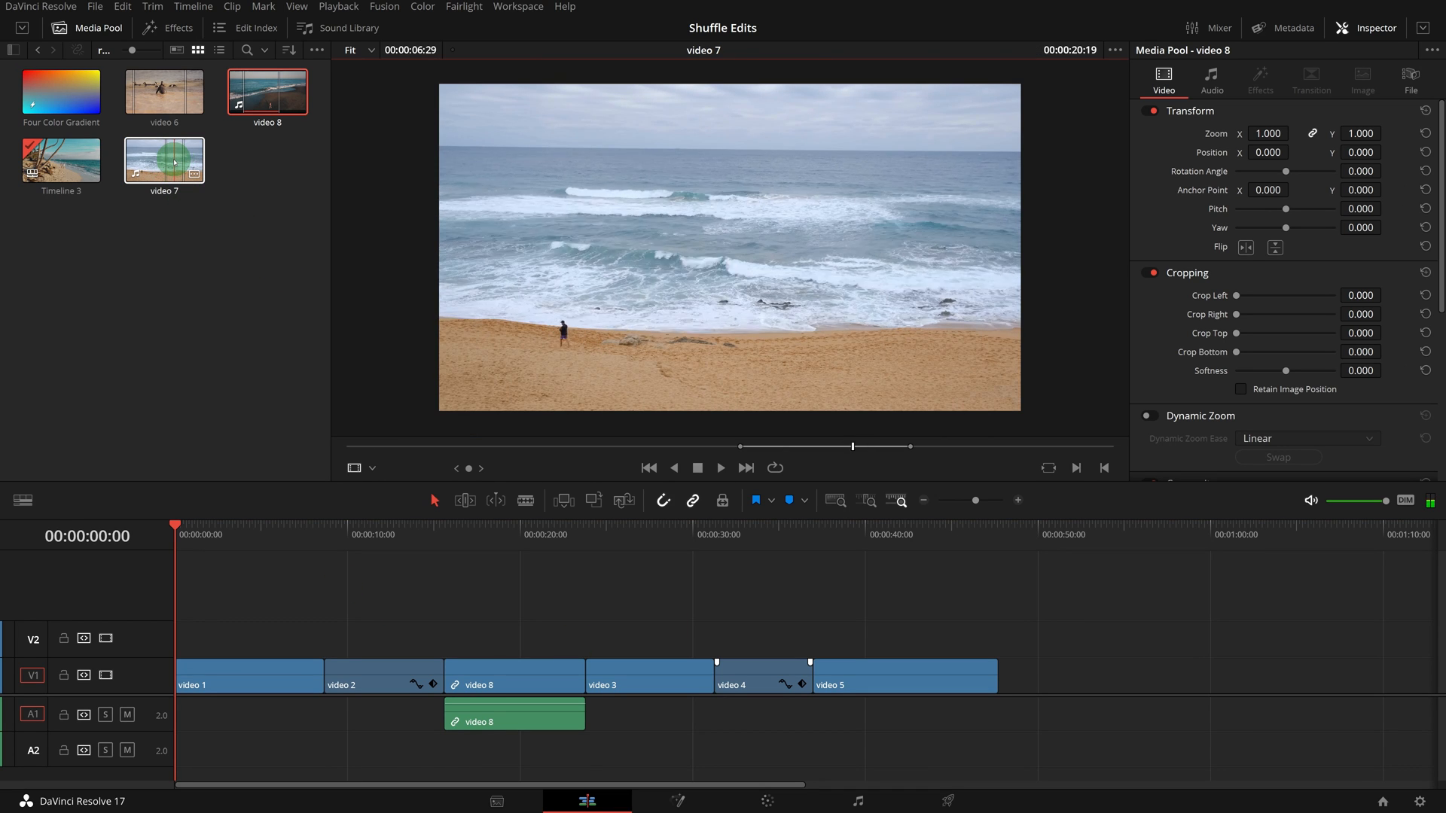
drag(164, 159, 595, 637)
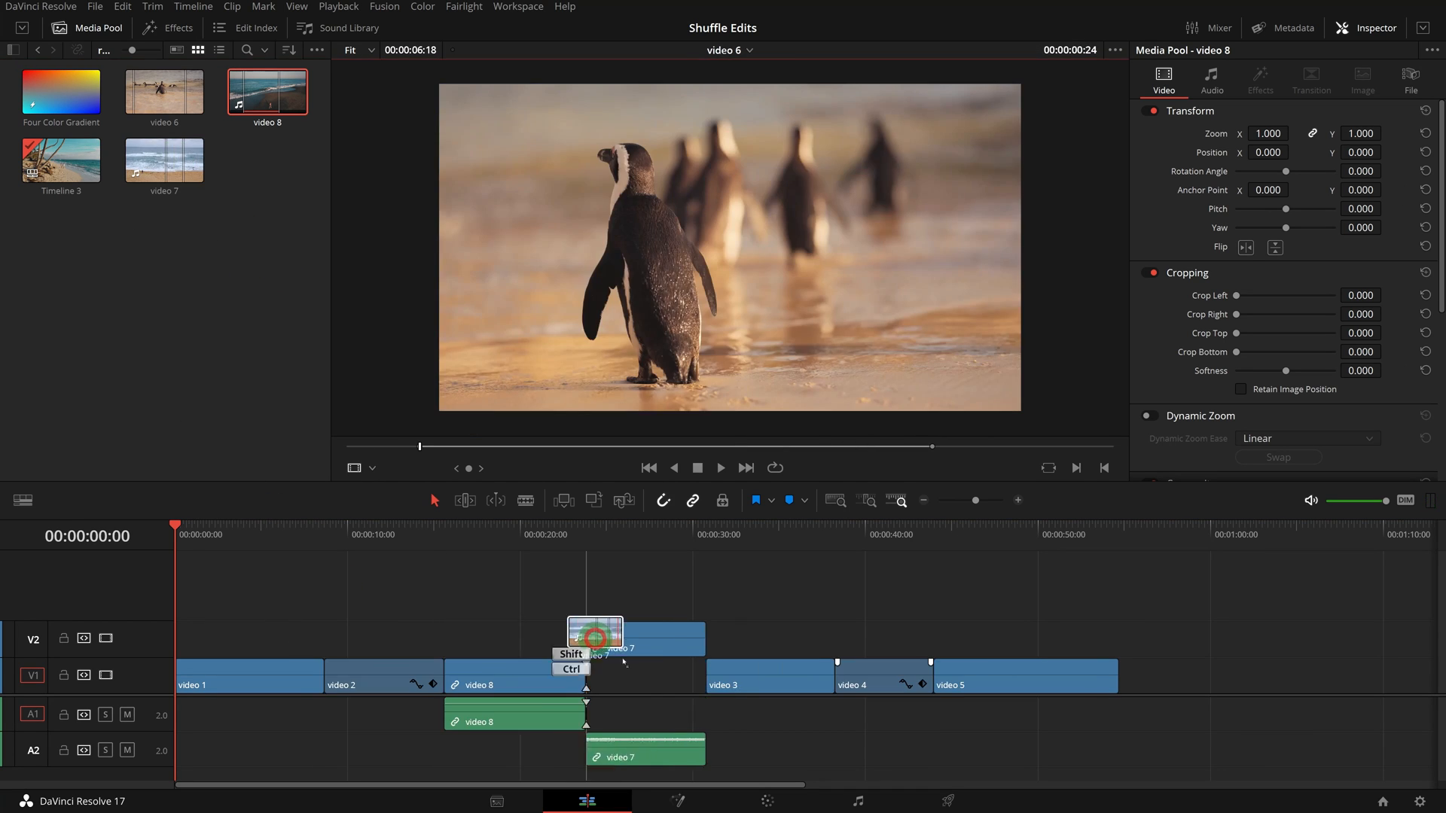